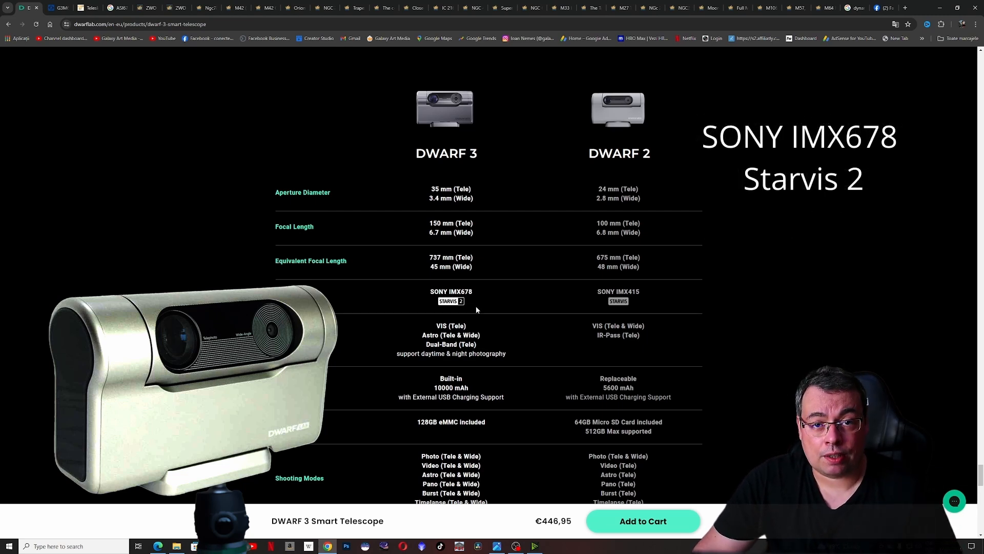
pyautogui.moveTo(475, 300)
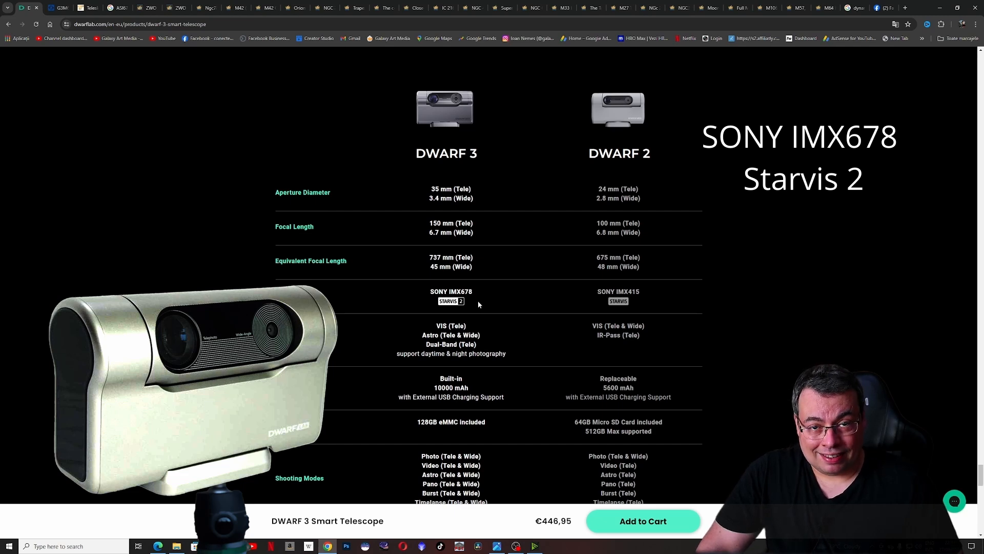
pyautogui.moveTo(455, 257)
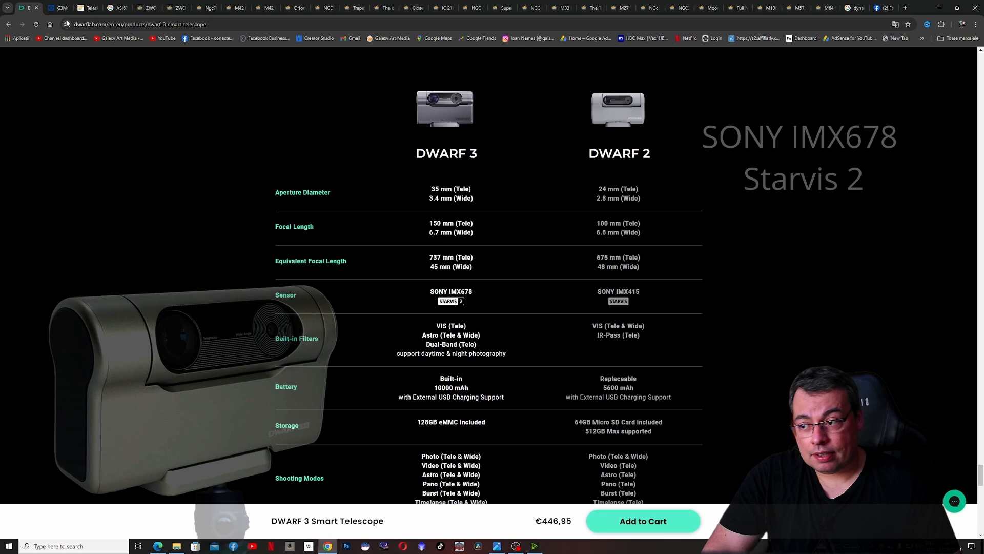
pyautogui.moveTo(59, 7)
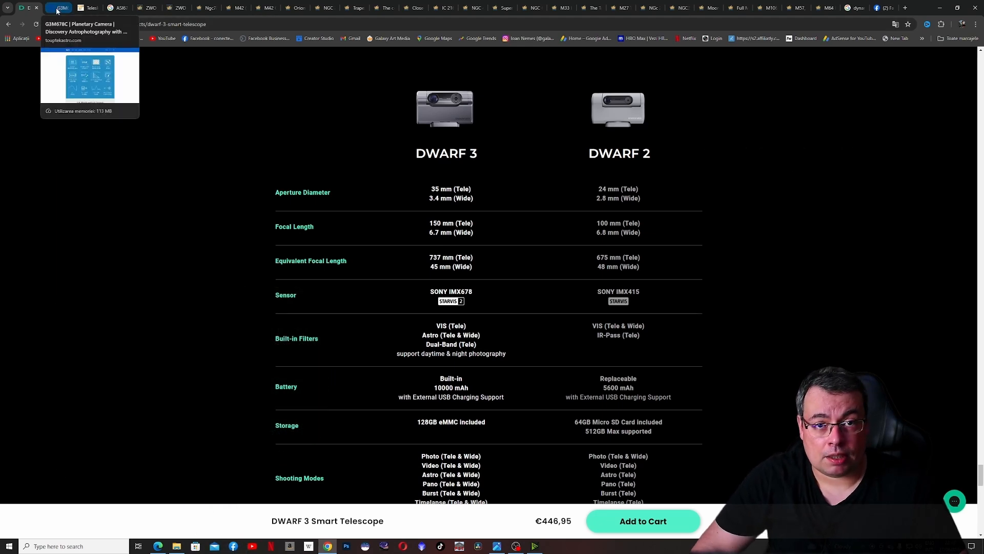
# Bring the G3M678C page's IMX678 color sensor spec panel (3840x2160, 47 fps) into view
pyautogui.click(60, 8)
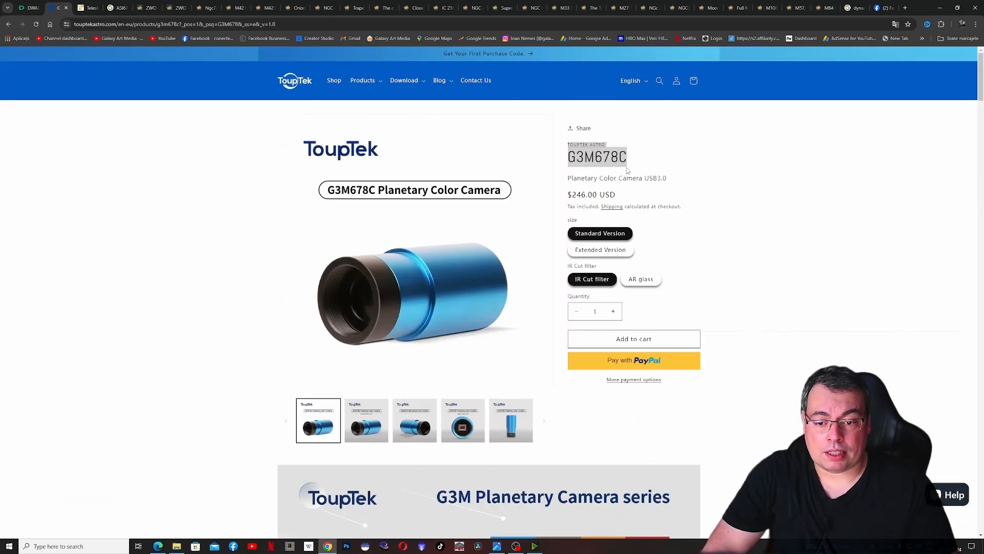
pyautogui.moveTo(739, 186)
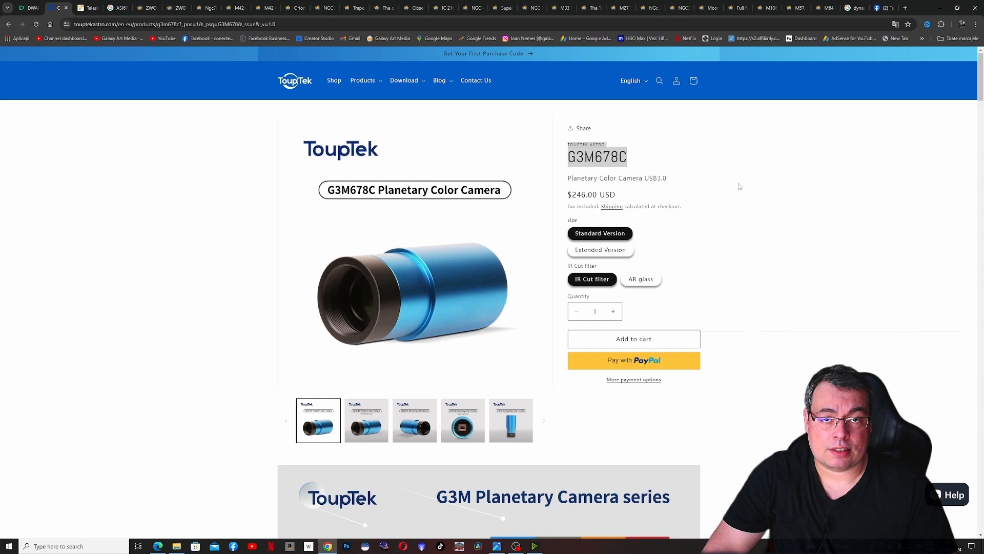
pyautogui.scroll(-3)
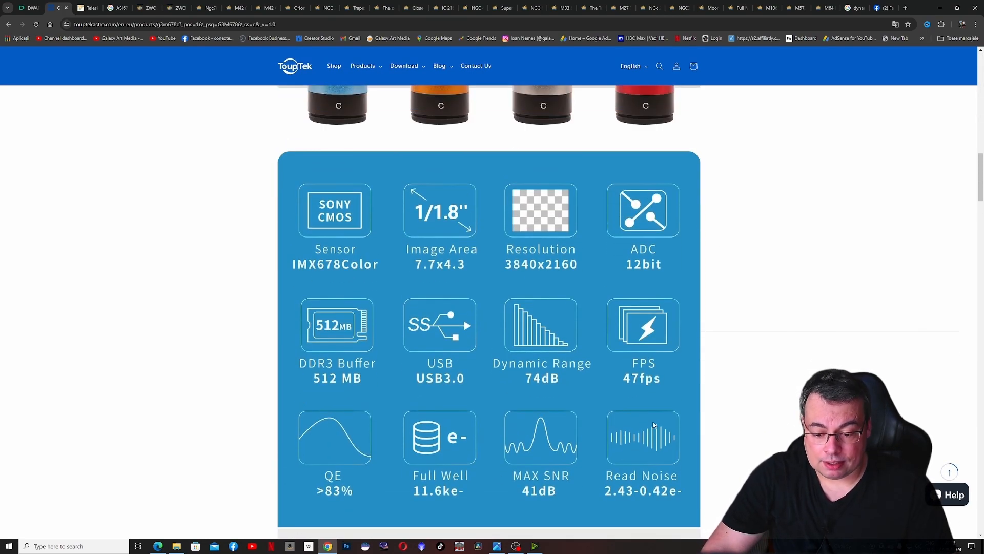
# Review the Teleskop Service ZWO ASI678MC listing, then move to the 'ASI678MC astrobin' search results
pyautogui.click(88, 7)
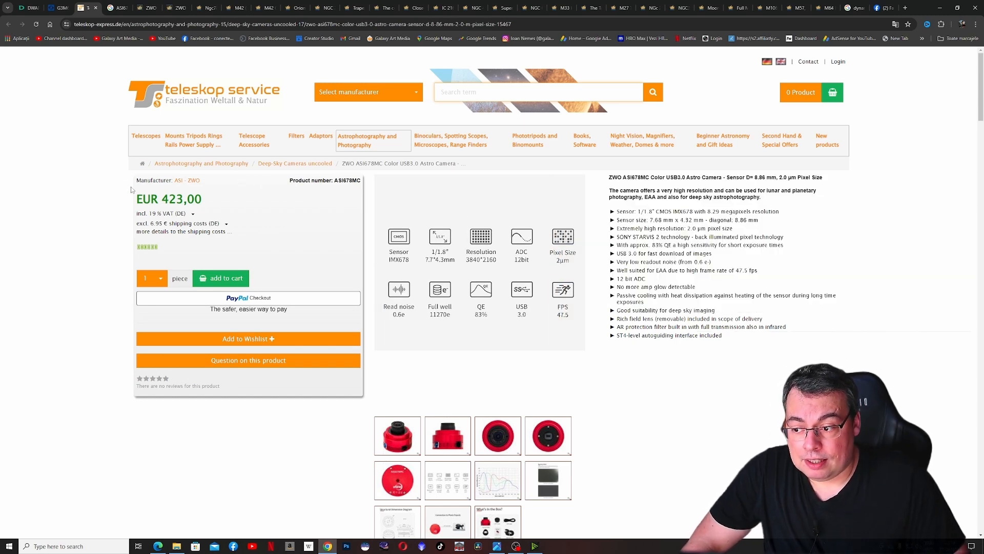
pyautogui.moveTo(144, 49)
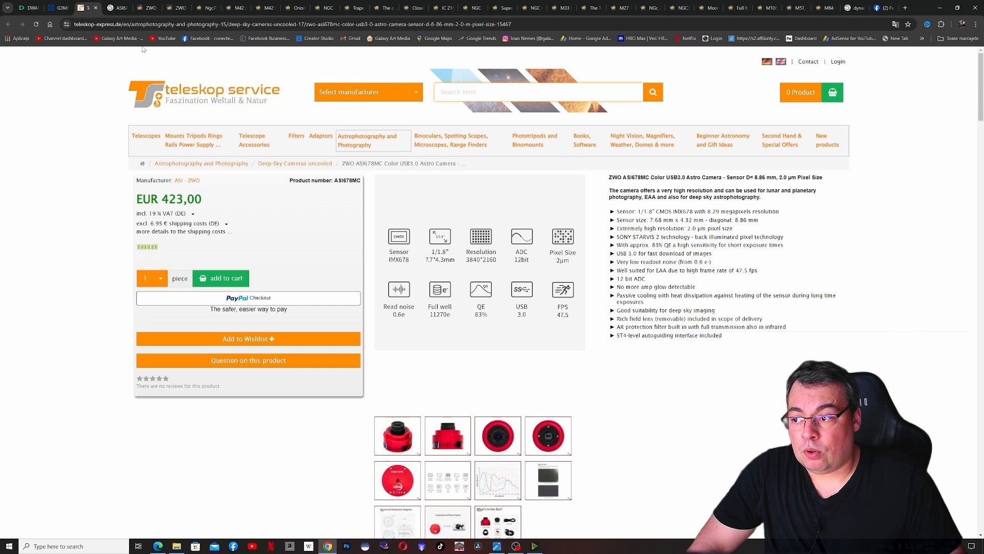
pyautogui.click(116, 7)
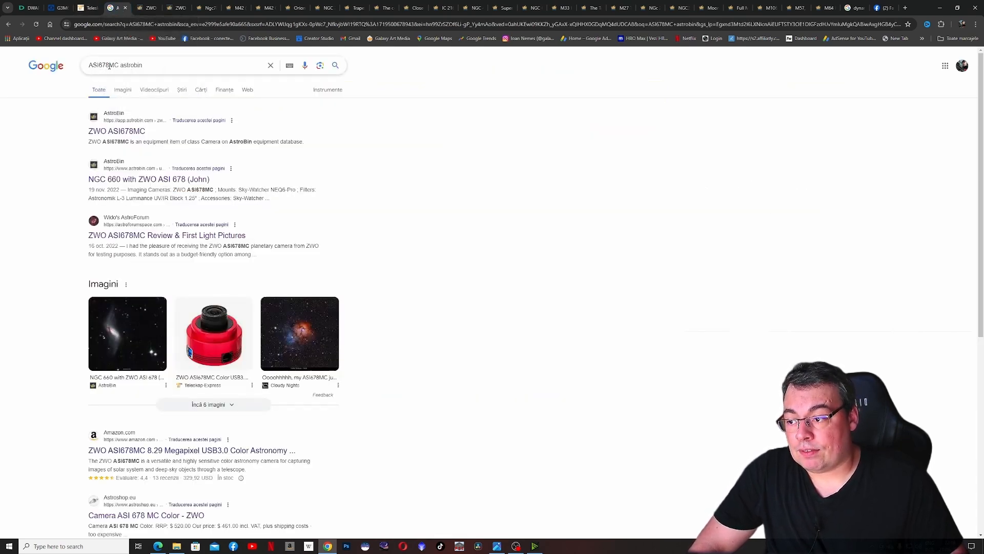
# Open the ZWO ASI678MC AstroBin equipment entry and bring 'Acquired with this item' into view
pyautogui.click(151, 7)
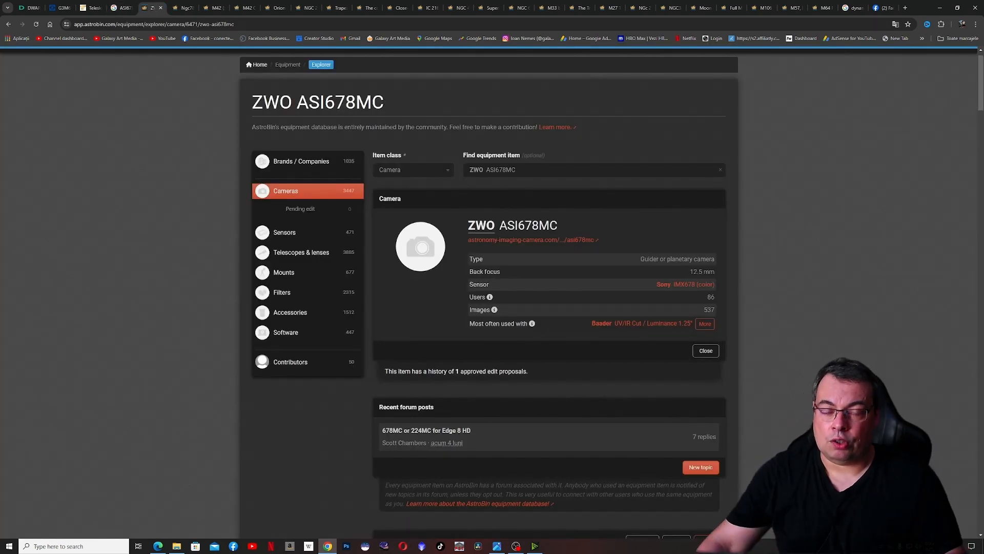
pyautogui.scroll(-3)
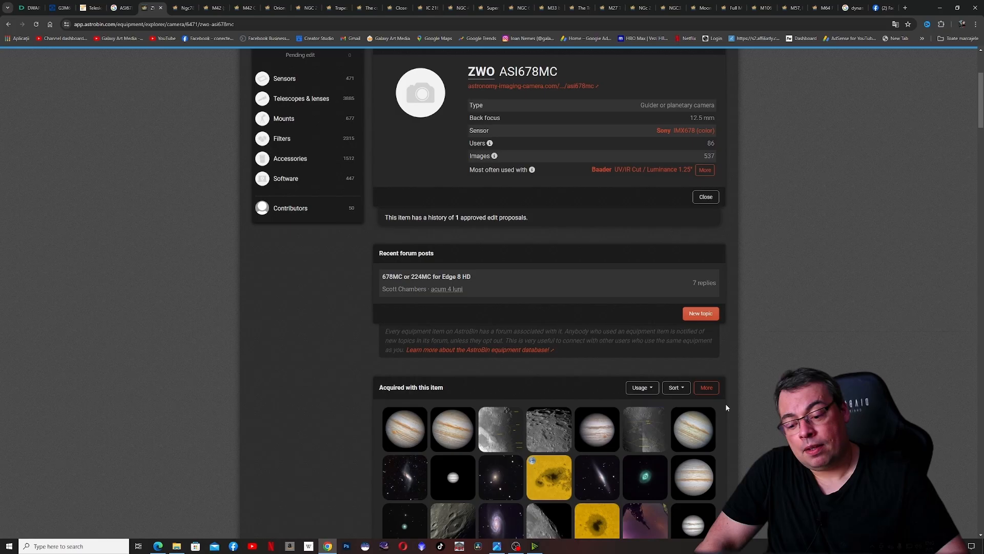
# Browse down through the grid of images acquired with the ZWO ASI678MC
pyautogui.scroll(-3)
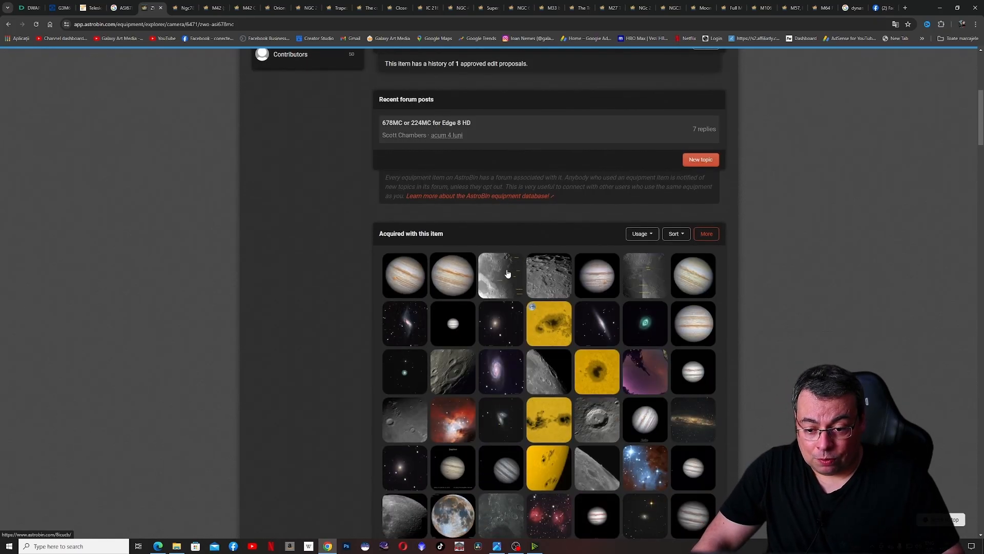
pyautogui.scroll(-3)
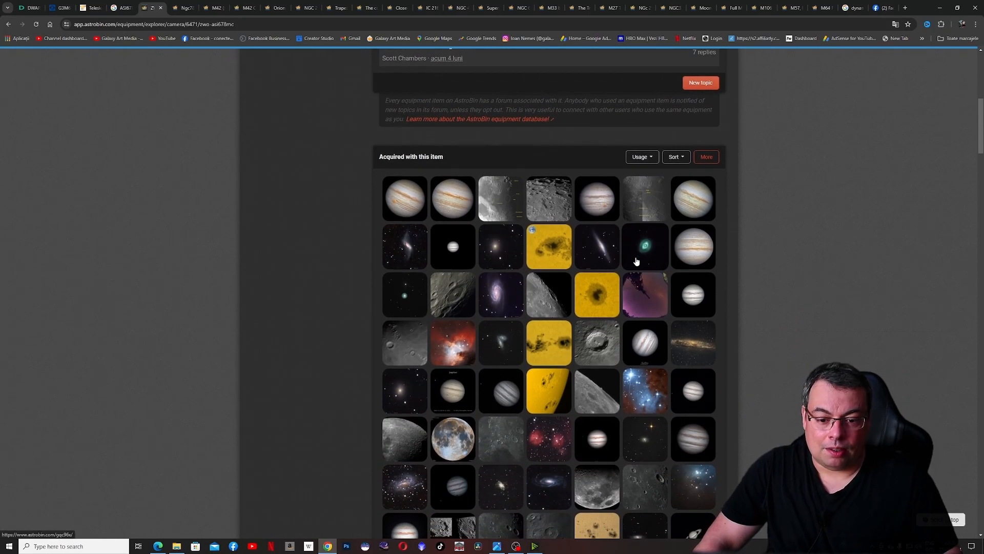
pyautogui.scroll(-3)
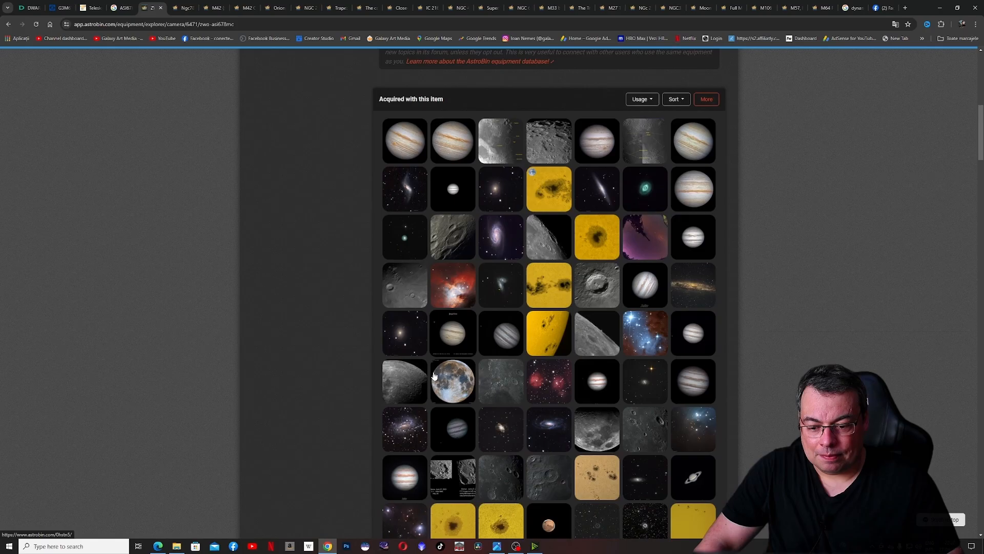
pyautogui.scroll(-3)
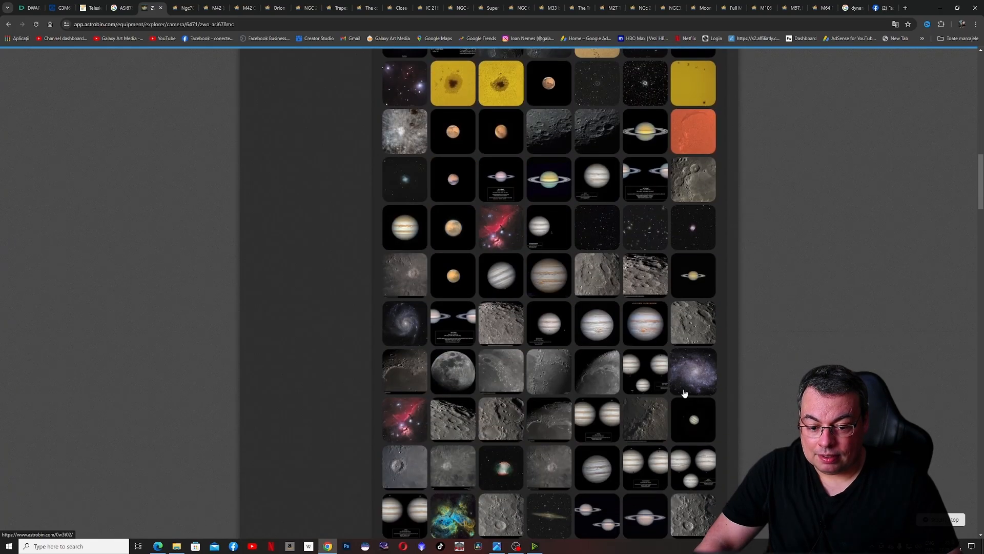
pyautogui.scroll(-3)
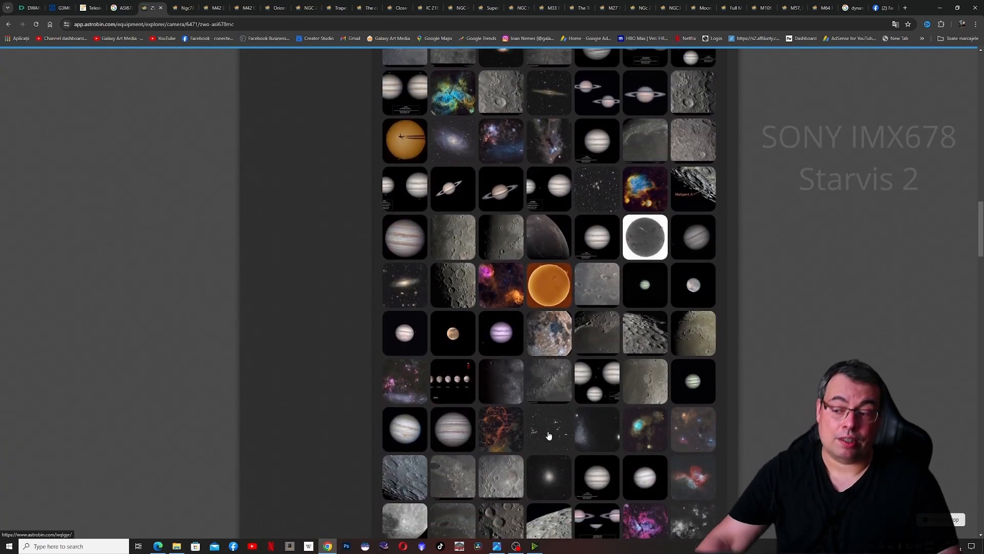
pyautogui.scroll(-3)
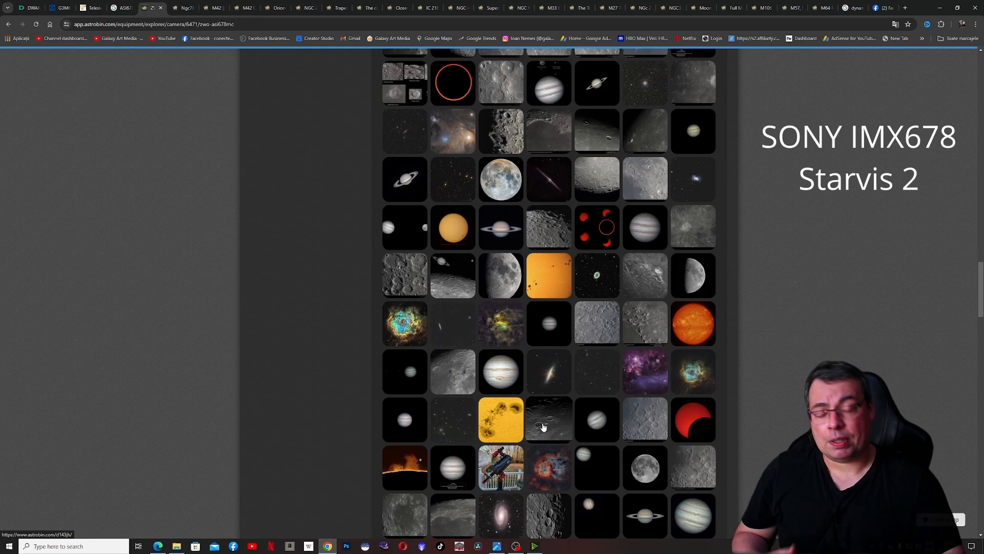
pyautogui.scroll(-3)
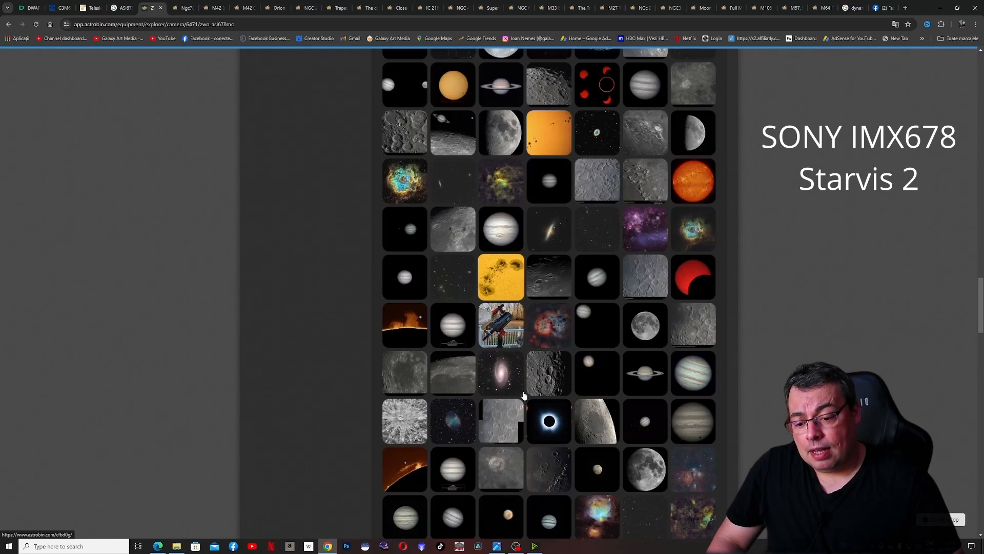
pyautogui.scroll(-3)
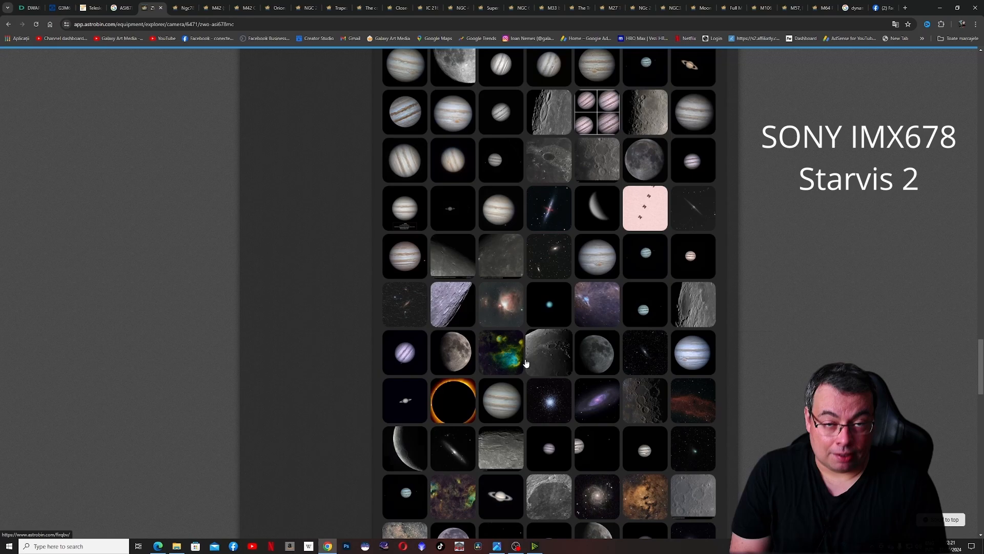
pyautogui.moveTo(485, 328)
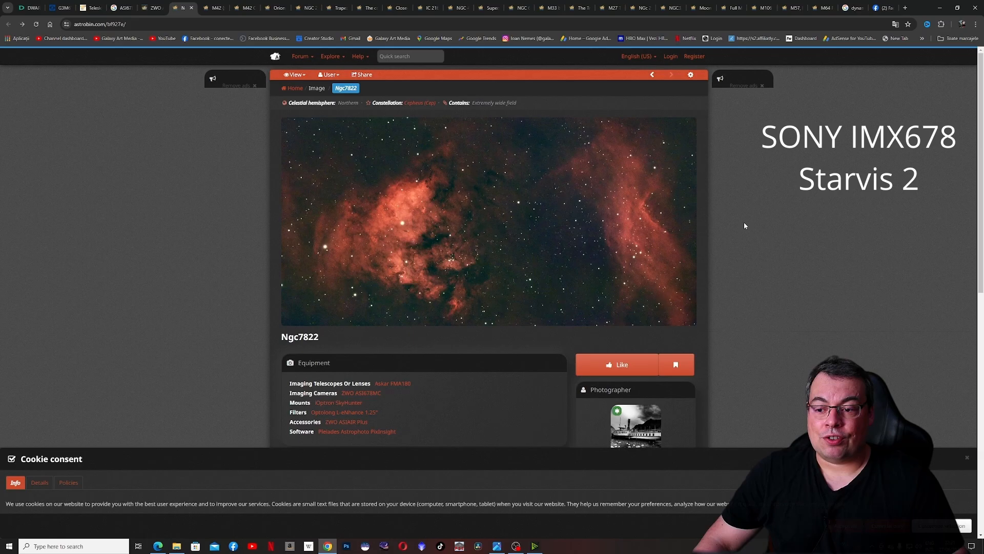
# Bring the Ngc7822 page's Equipment section with Askar FMA180 and ZWO ASI678MC into view
pyautogui.scroll(-3)
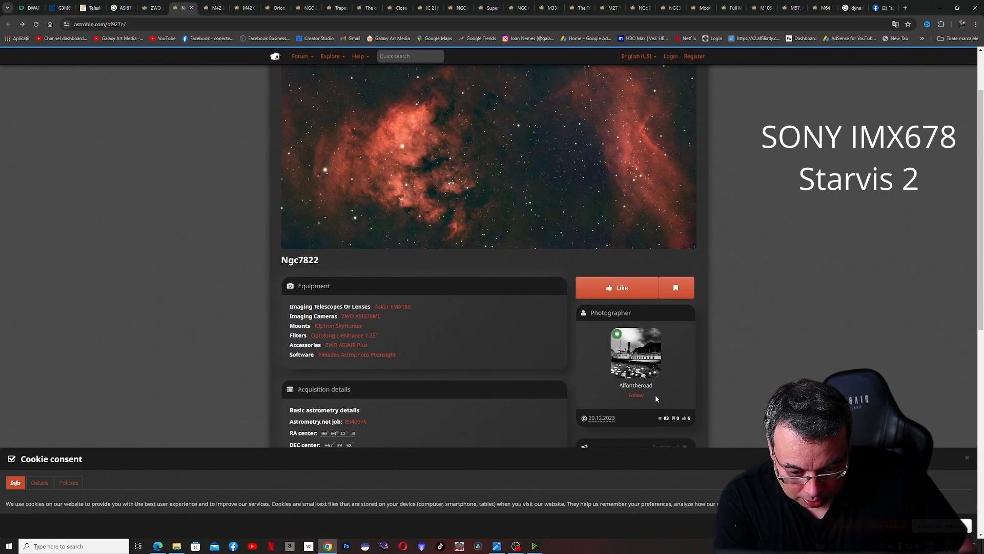
pyautogui.moveTo(760, 360)
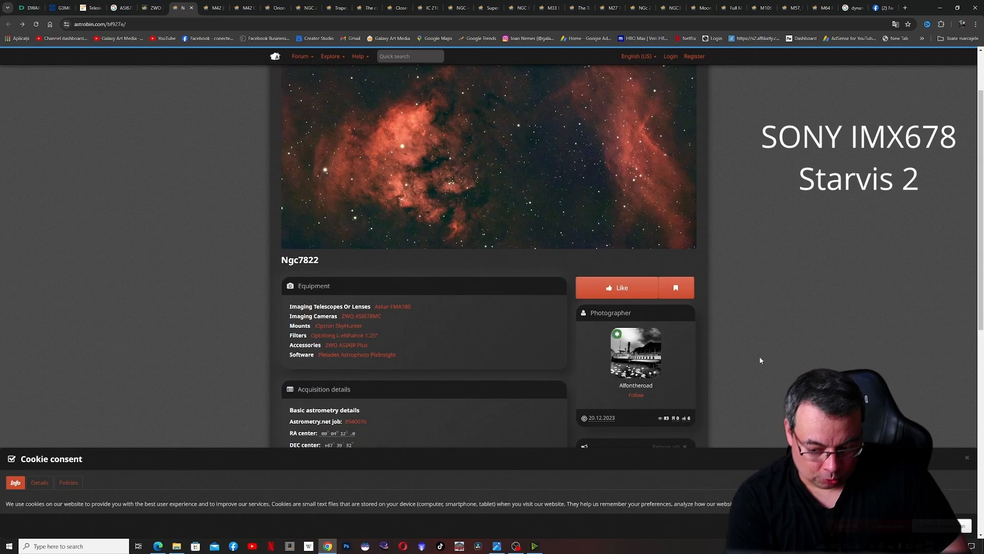
pyautogui.scroll(3)
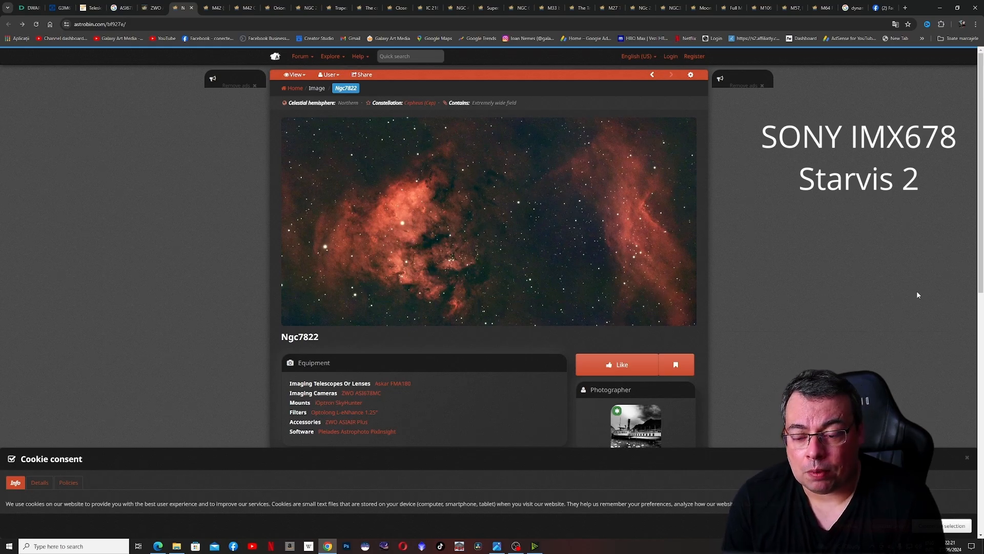
pyautogui.moveTo(801, 274)
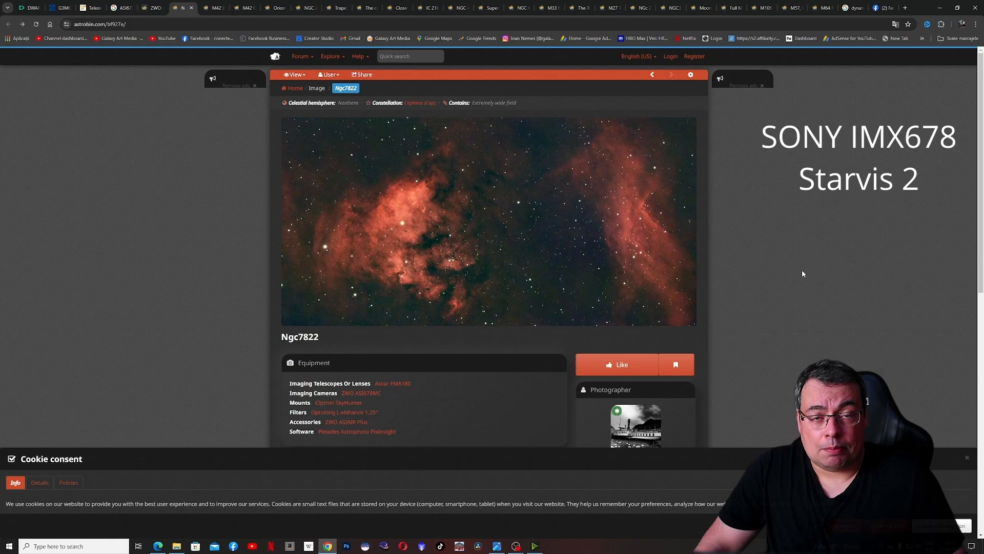
pyautogui.scroll(-3)
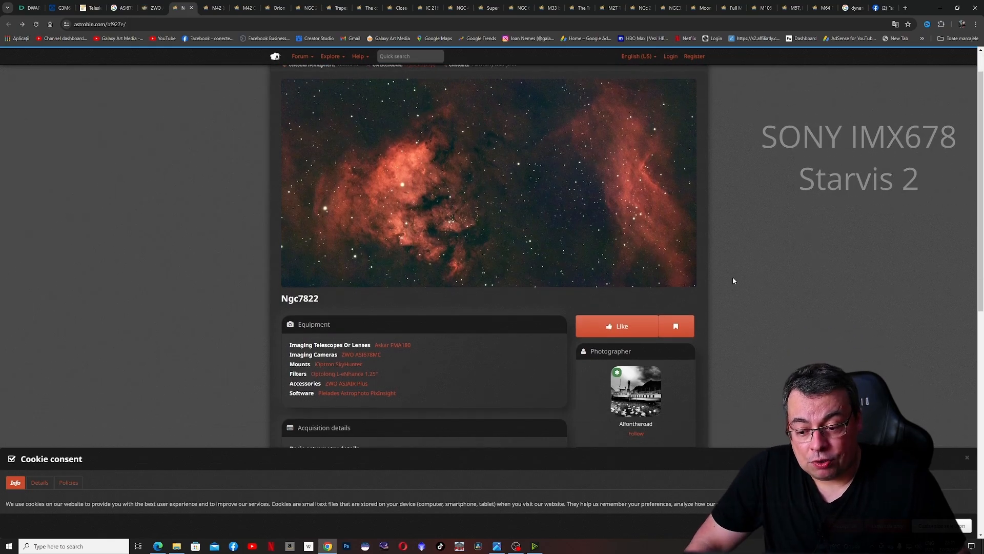
# Open the Askar FMA180 telescope's AstroBin equipment entry
pyautogui.click(391, 345)
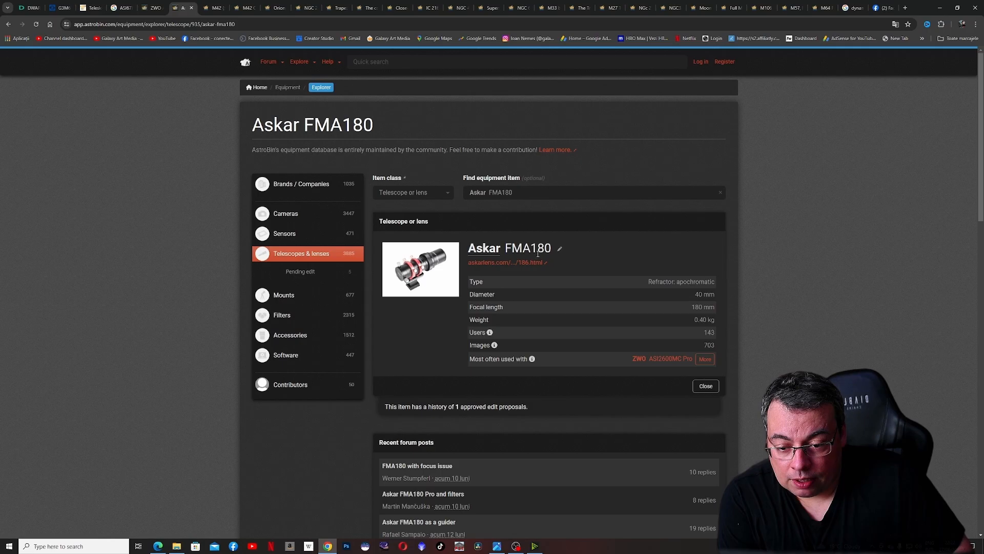
pyautogui.moveTo(574, 329)
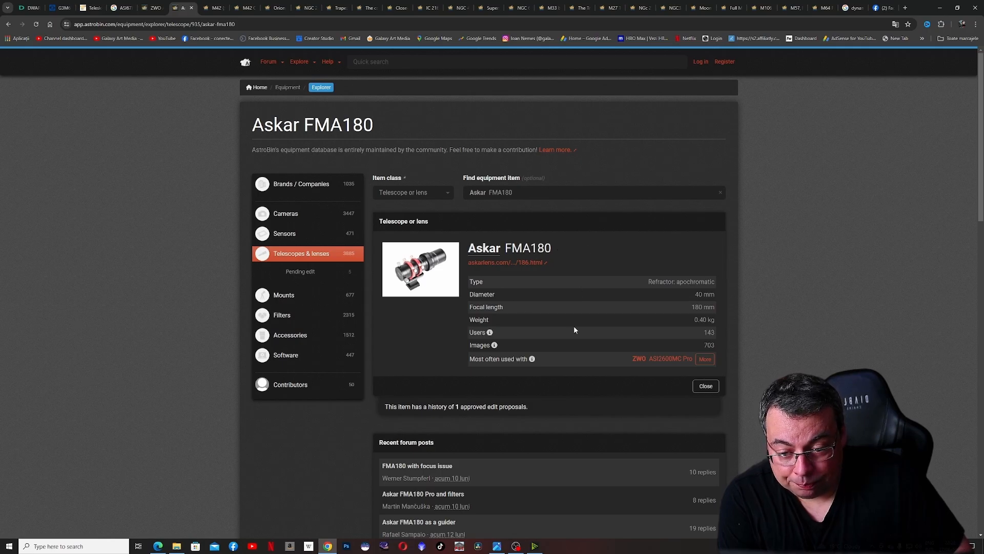
pyautogui.moveTo(712, 301)
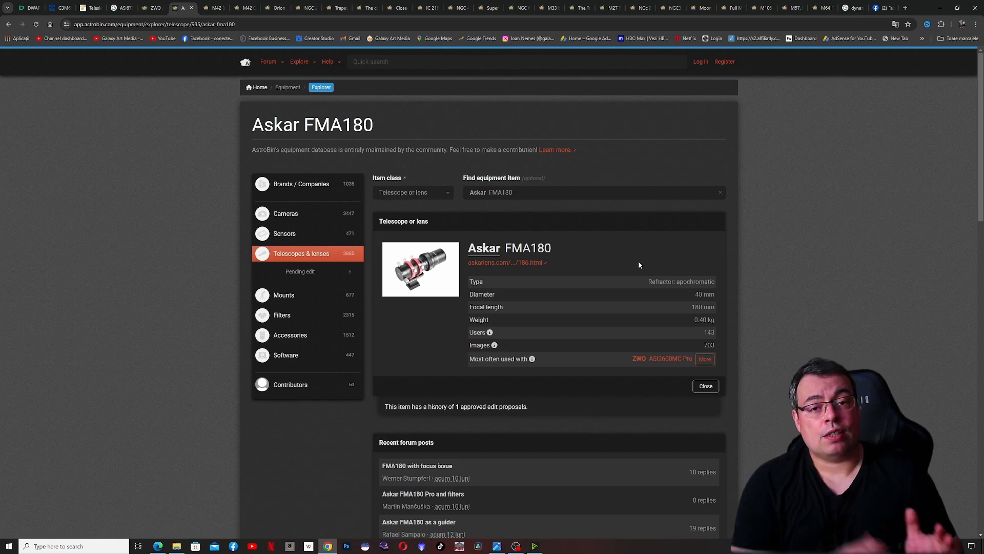
pyautogui.moveTo(481, 230)
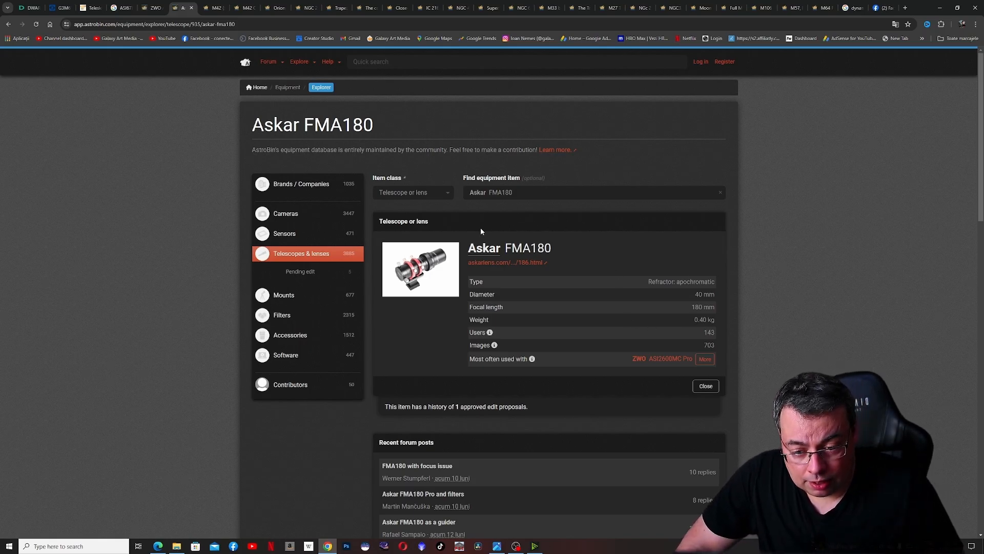
pyautogui.moveTo(633, 345)
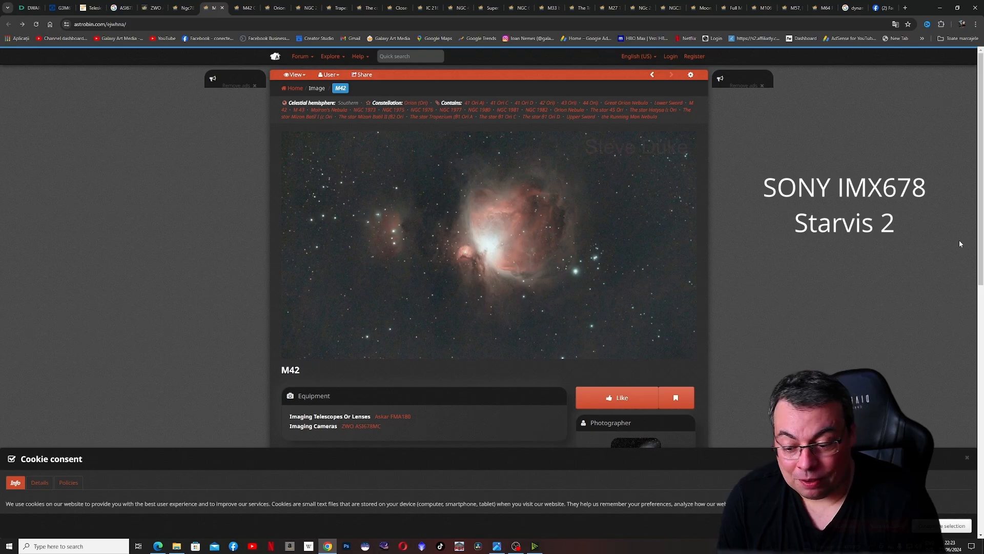
# Open the M42 Orion Nebula photo in its full-size view
pyautogui.scroll(-3)
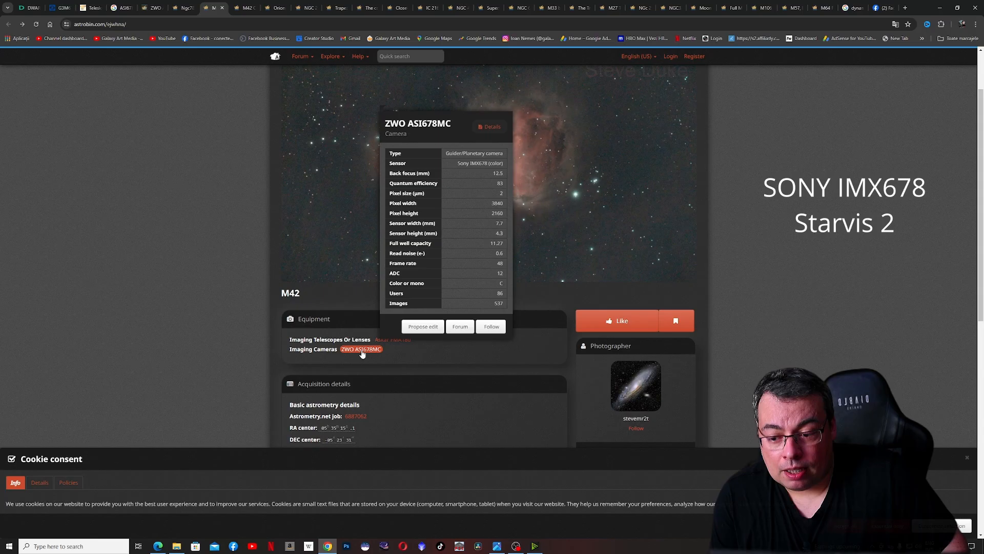
pyautogui.moveTo(372, 357)
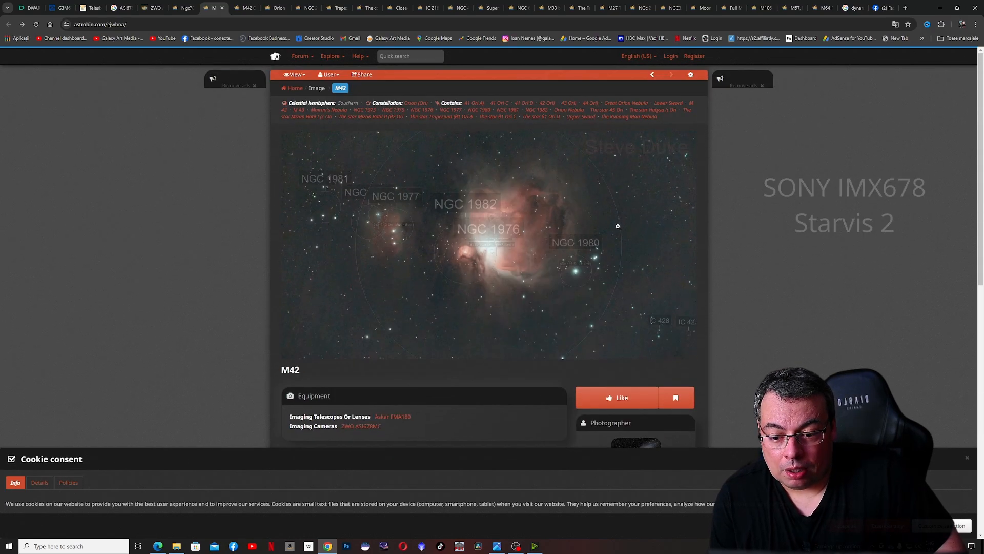
pyautogui.click(491, 245)
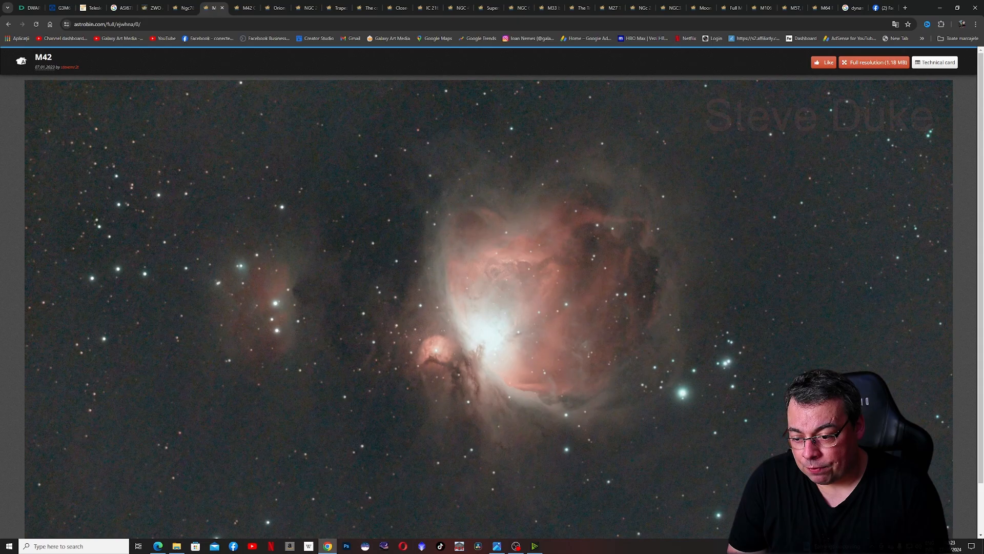
# Return from the full-size M42 view to the top of its image page
pyautogui.scroll(-3)
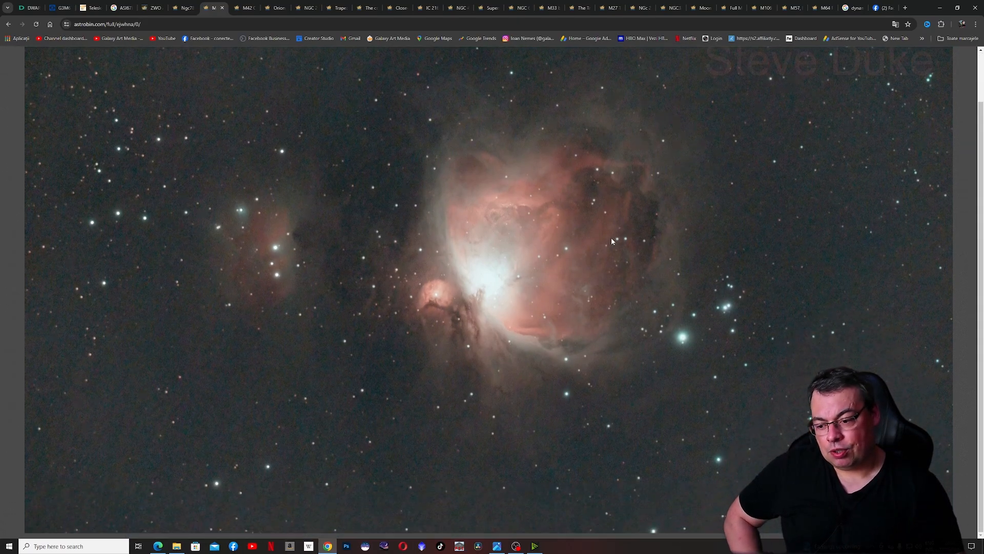
pyautogui.moveTo(338, 208)
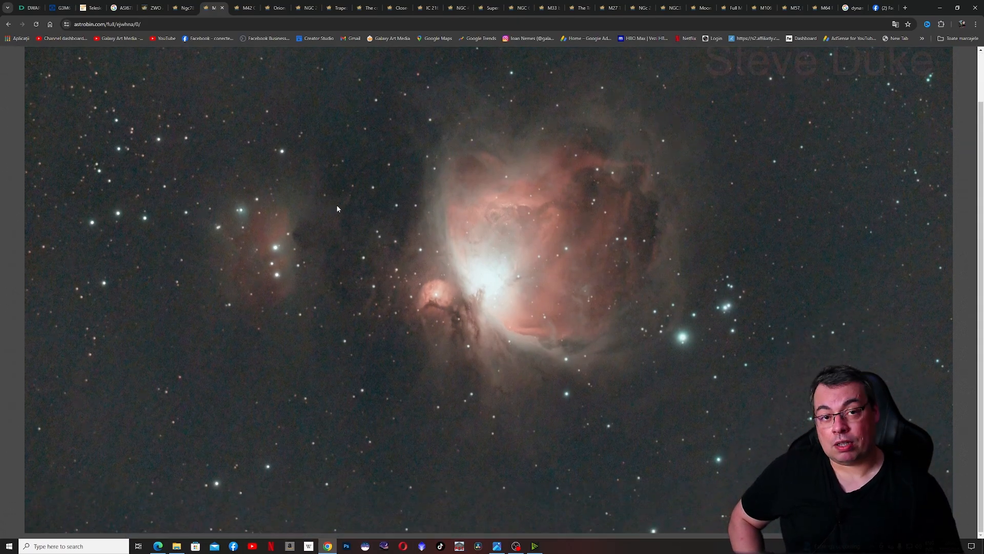
pyautogui.moveTo(264, 237)
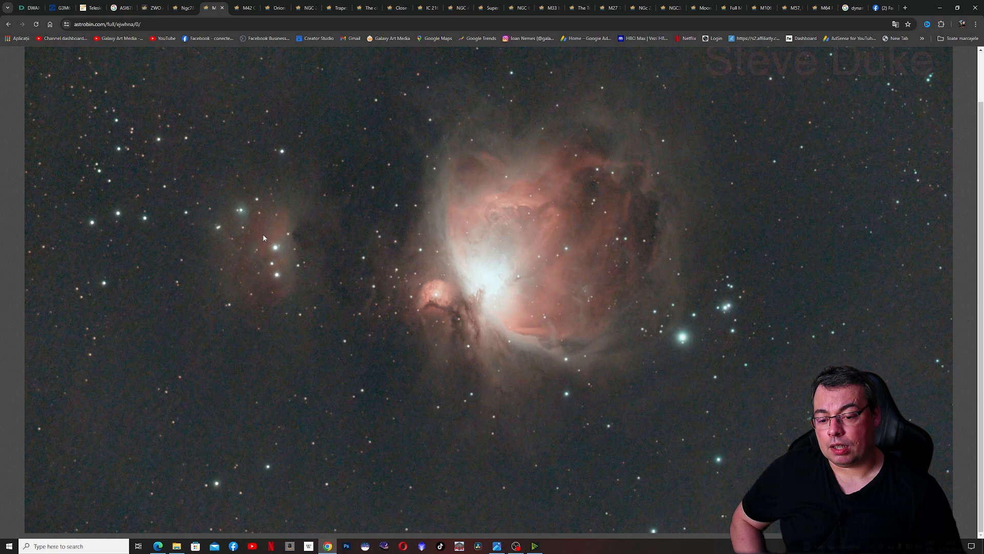
pyautogui.moveTo(820, 344)
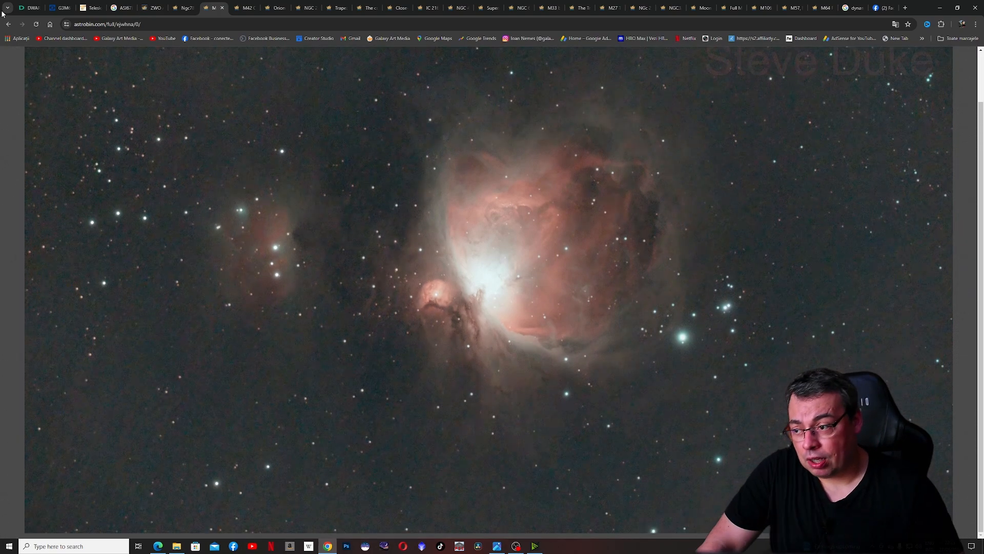
pyautogui.click(8, 23)
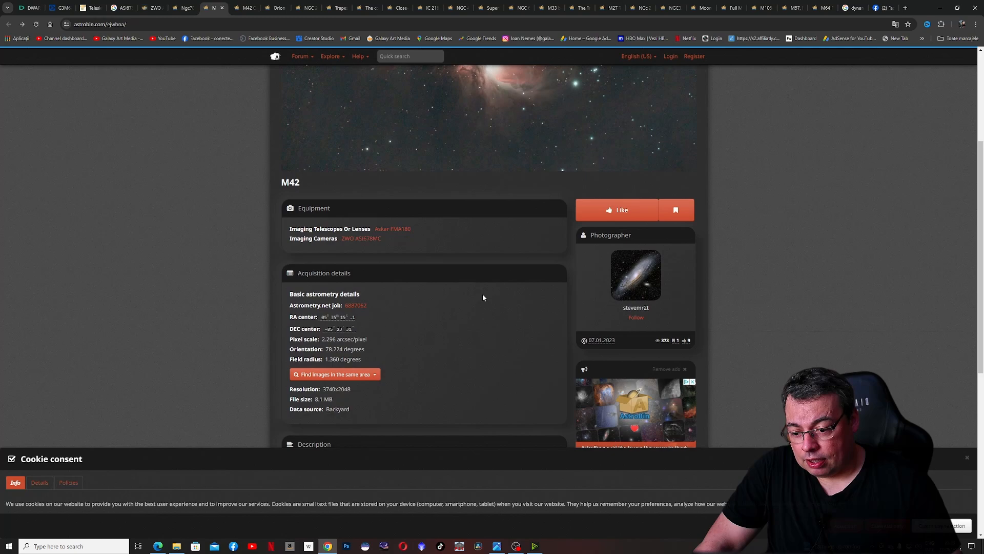
pyautogui.scroll(3)
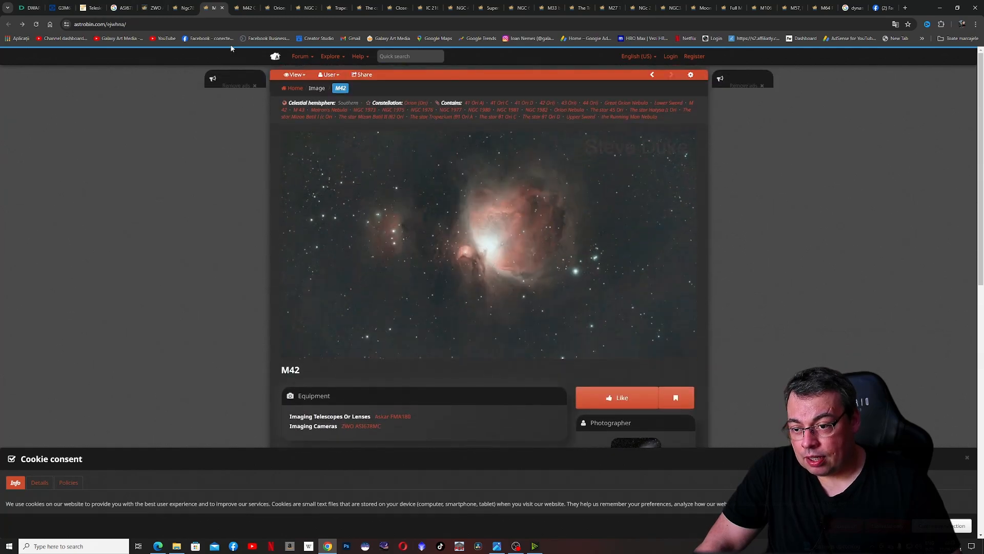
# Review the M42 Orion Nebula image page and its equipment list
pyautogui.click(670, 75)
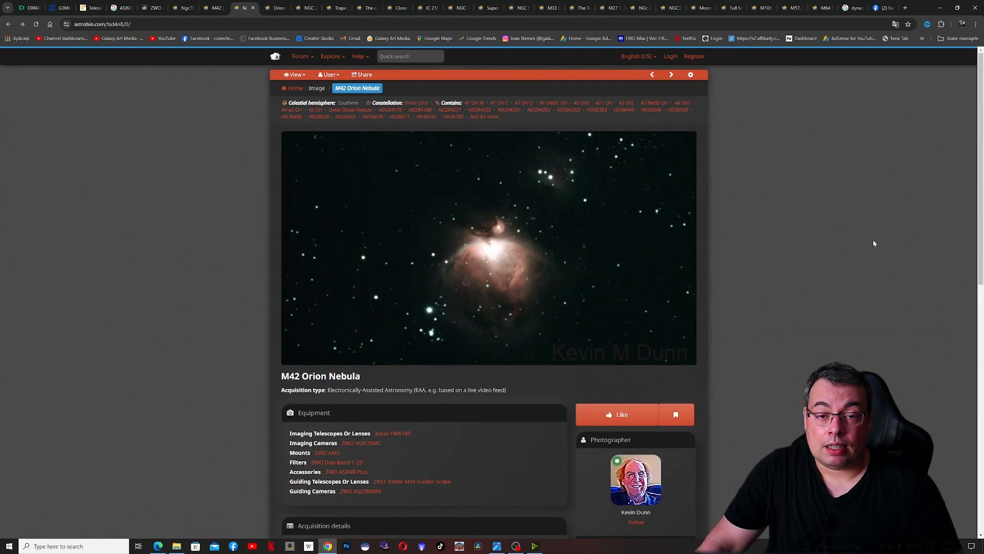
pyautogui.scroll(-3)
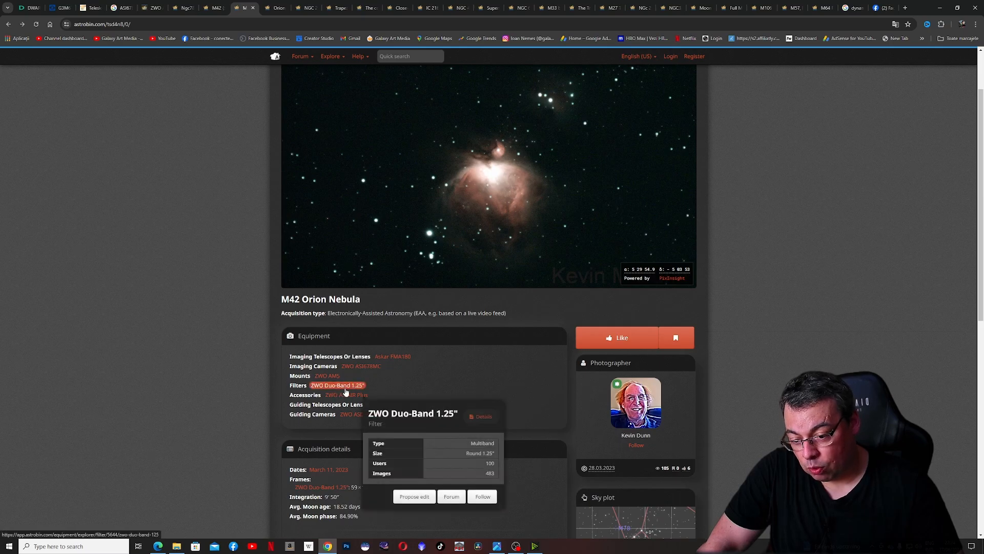
pyautogui.scroll(3)
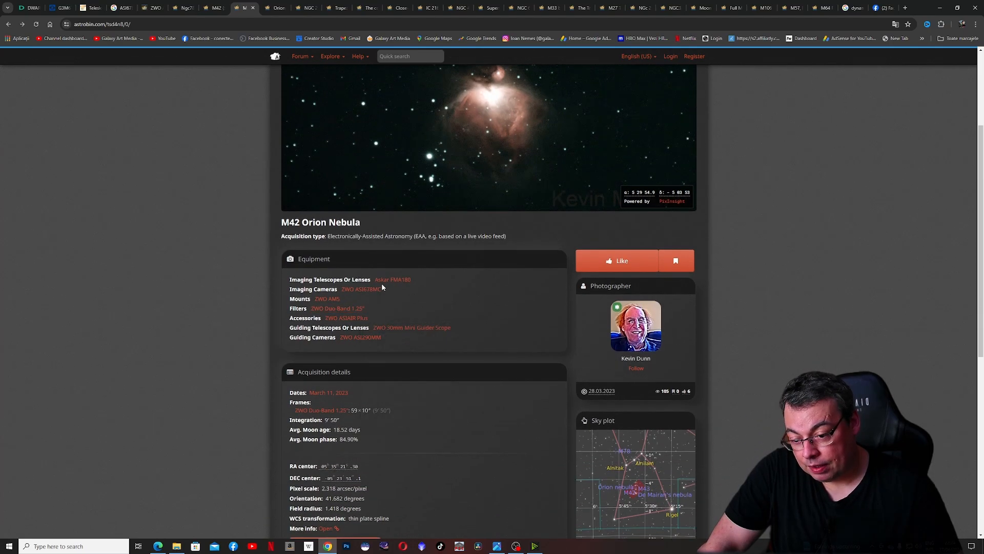
pyautogui.scroll(3)
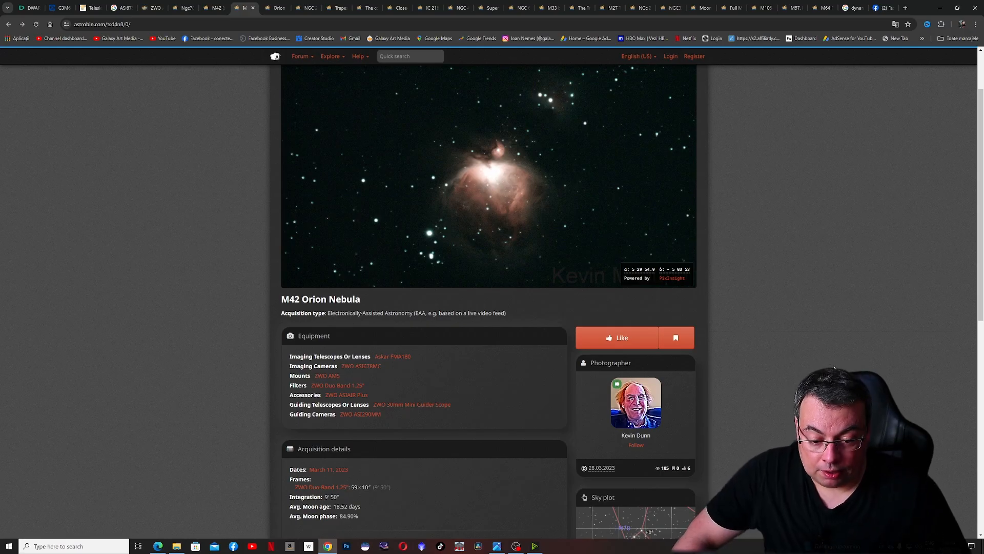
pyautogui.scroll(3)
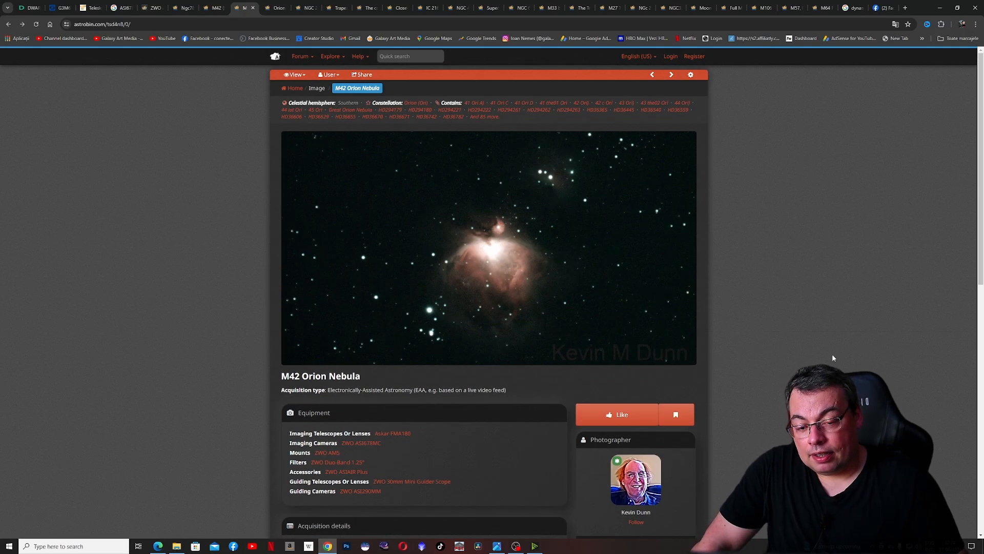
pyautogui.scroll(-3)
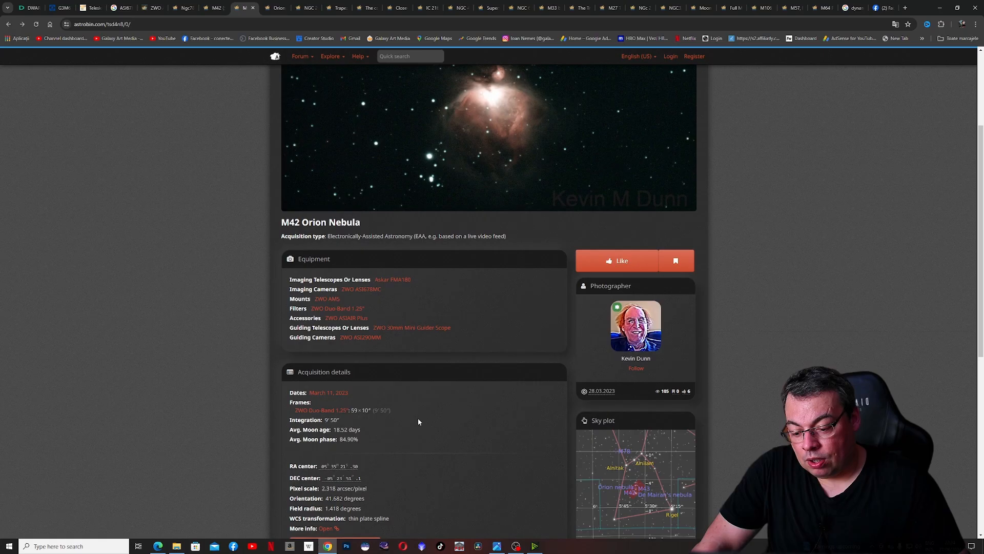
pyautogui.scroll(-3)
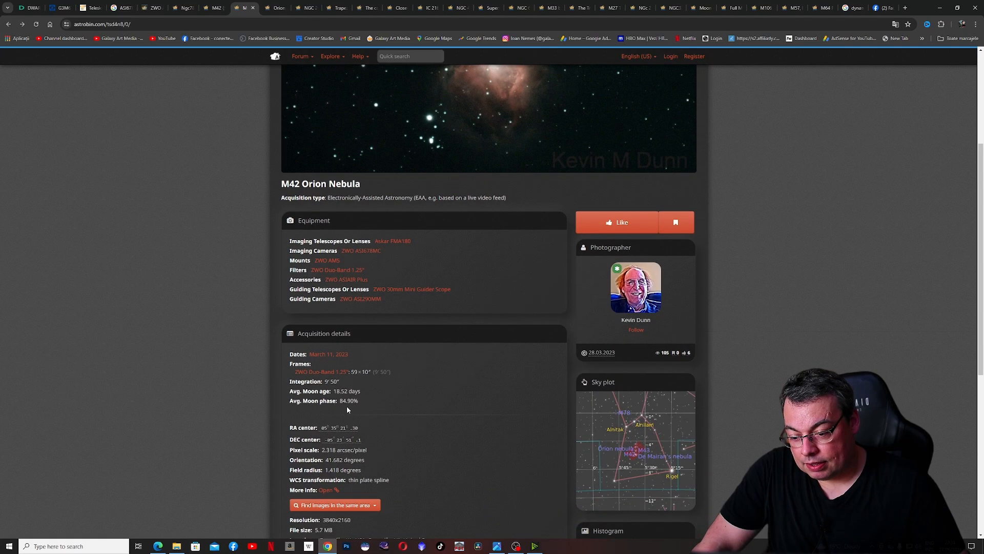
pyautogui.scroll(3)
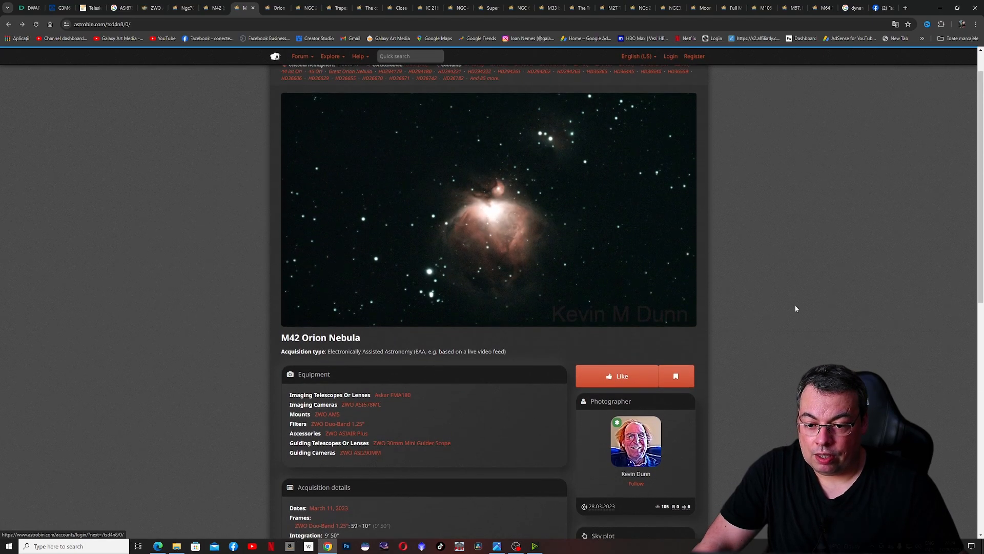
# Leave the full-resolution plate-solved view and bring up the other M42 image page
pyautogui.click(488, 210)
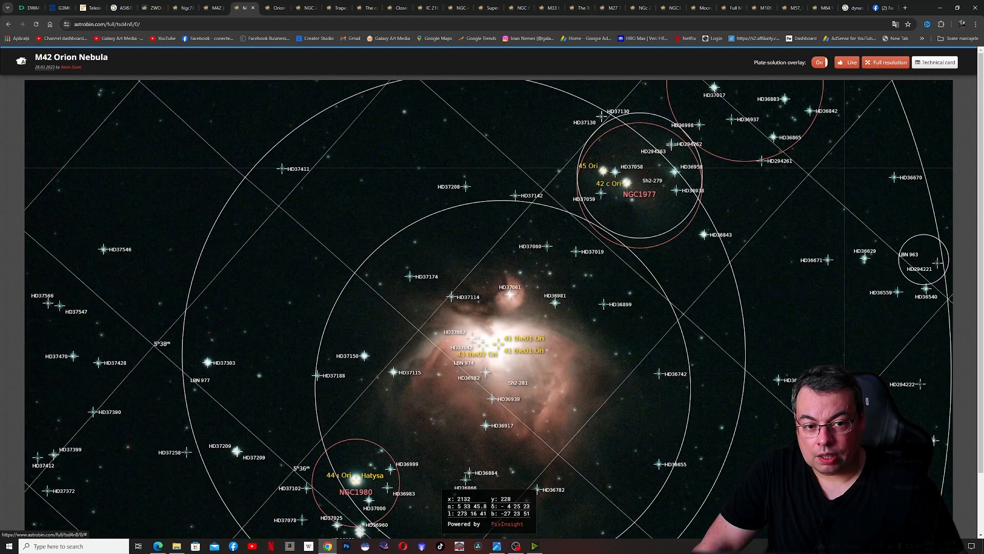
pyautogui.click(819, 62)
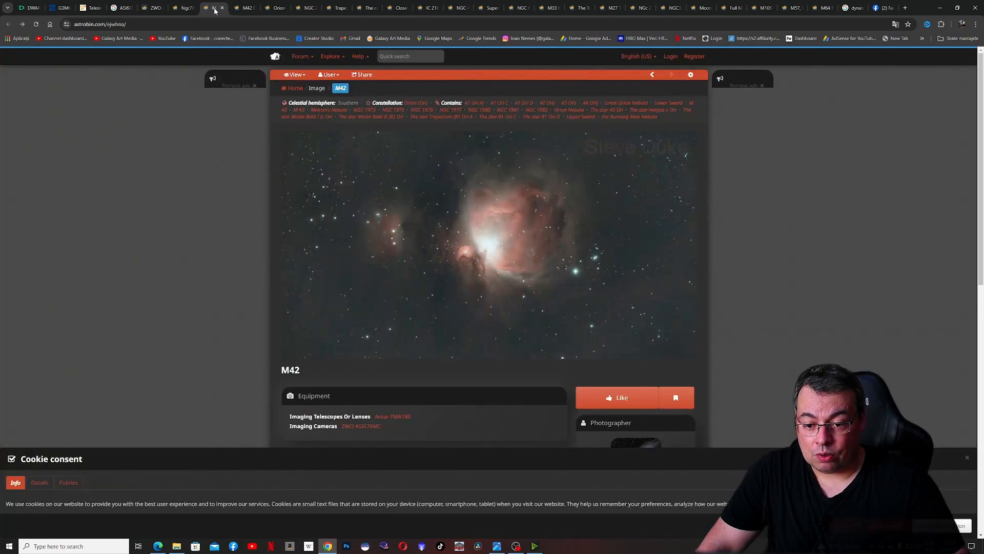
# Switch back to the Ngc7822 nebula image page
pyautogui.click(181, 7)
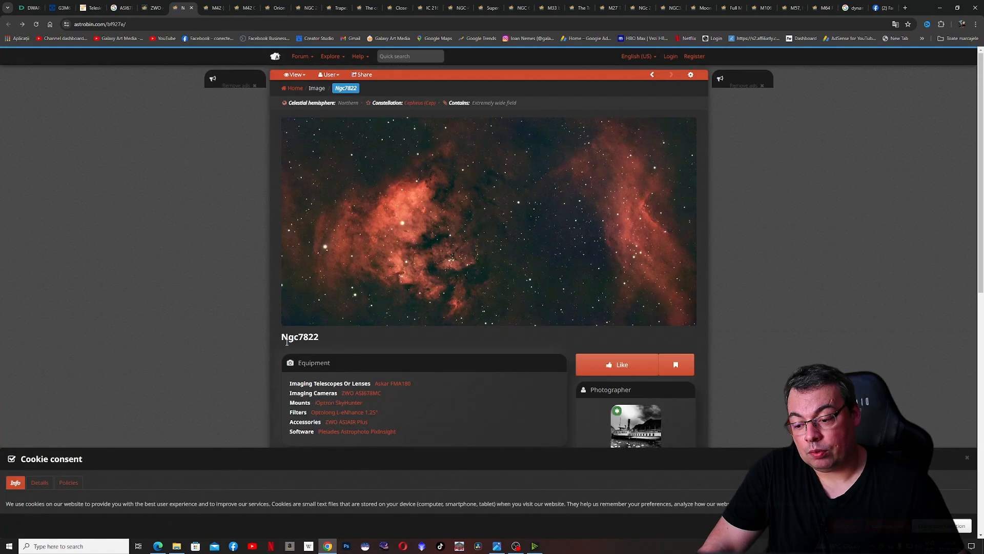
pyautogui.moveTo(921, 329)
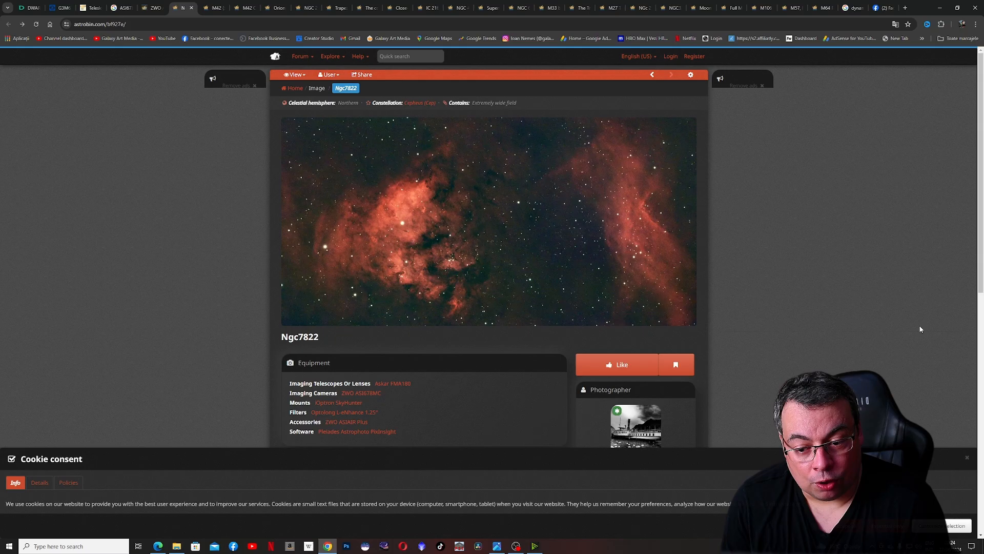
pyautogui.moveTo(283, 46)
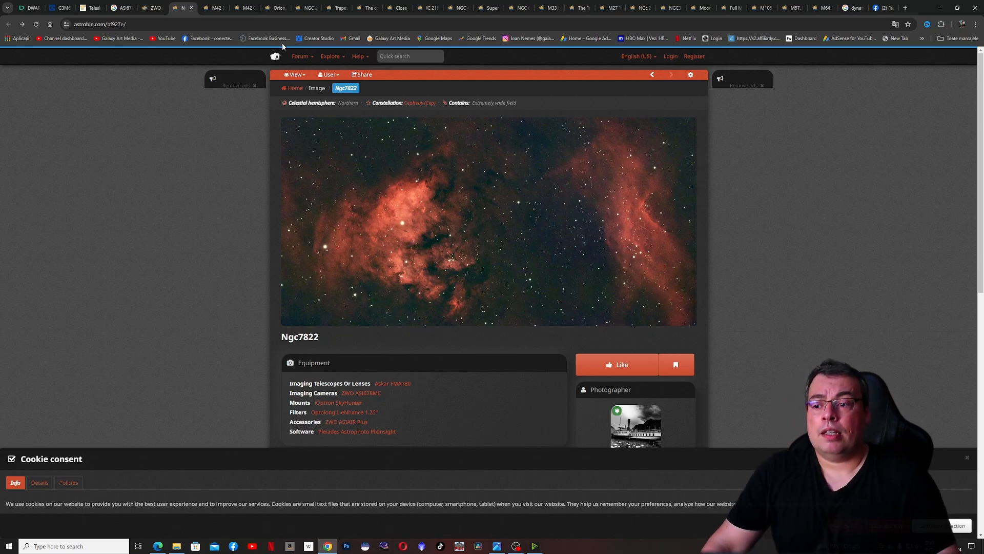
pyautogui.moveTo(274, 7)
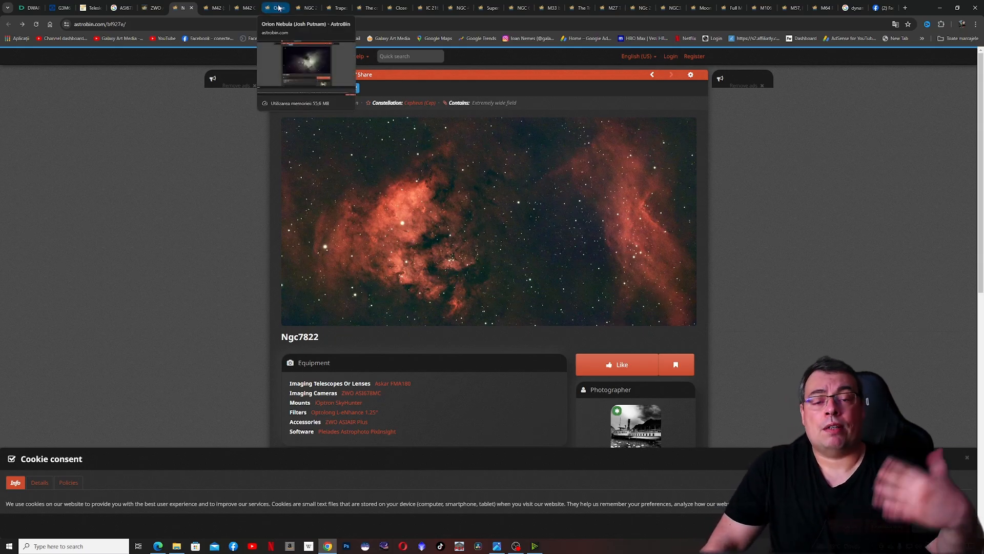
pyautogui.moveTo(337, 7)
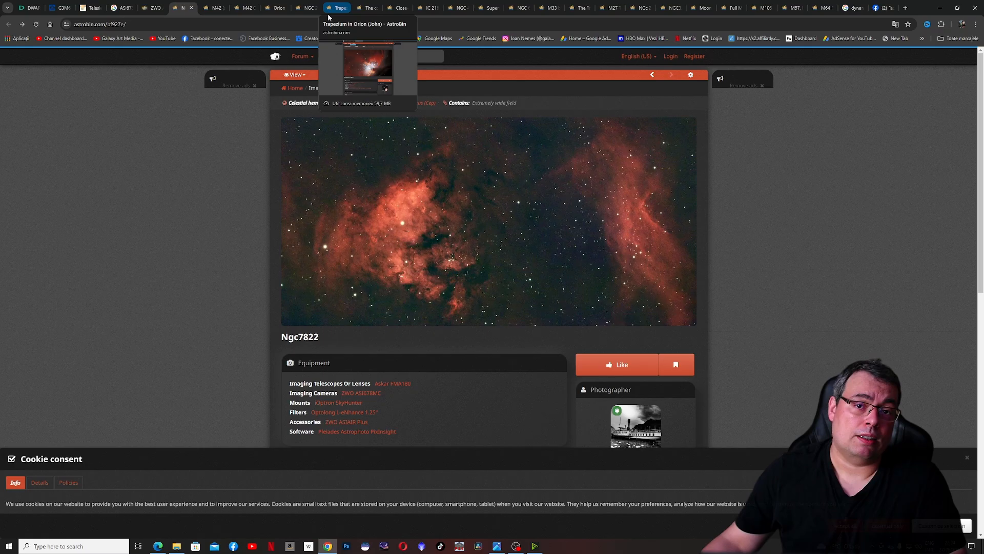
pyautogui.moveTo(305, 7)
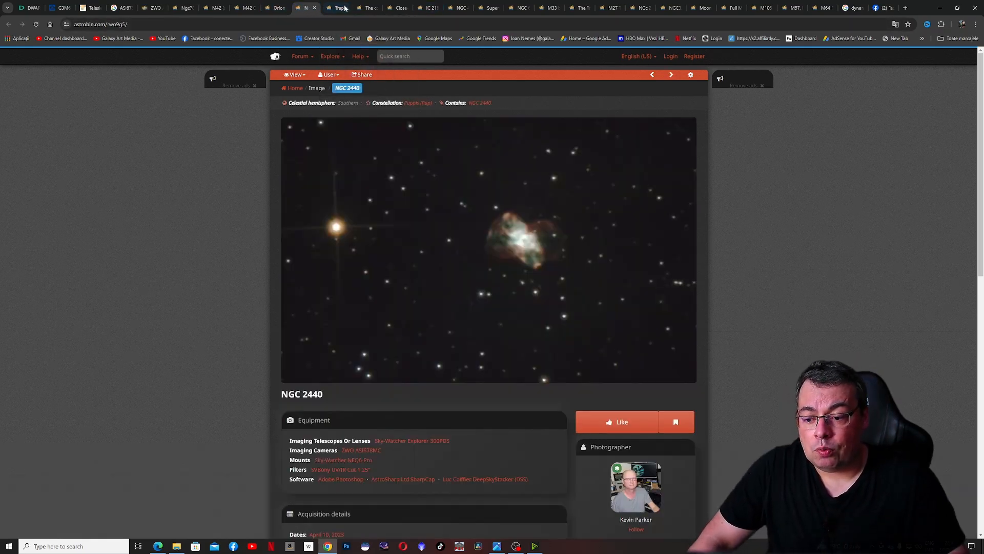
pyautogui.moveTo(337, 7)
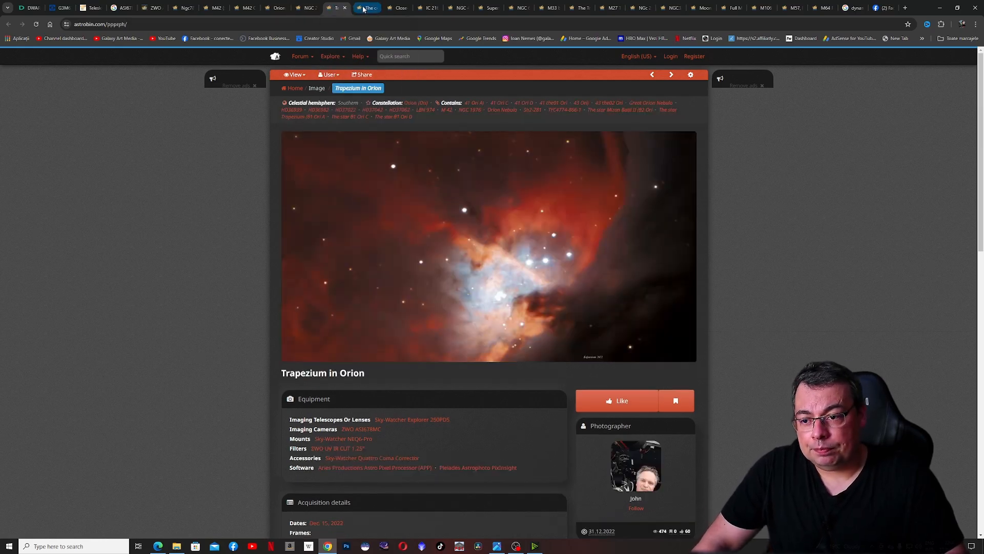
pyautogui.moveTo(367, 7)
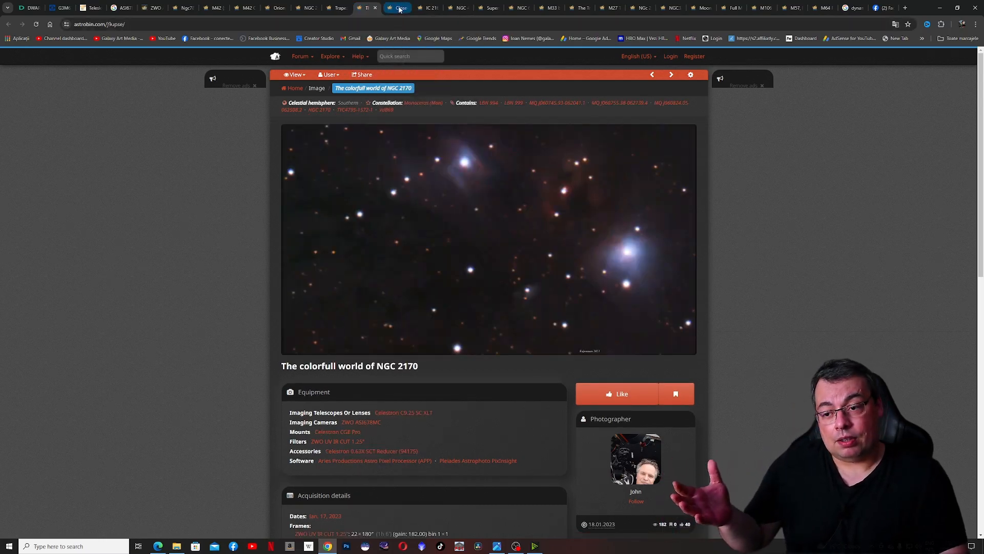
pyautogui.moveTo(399, 7)
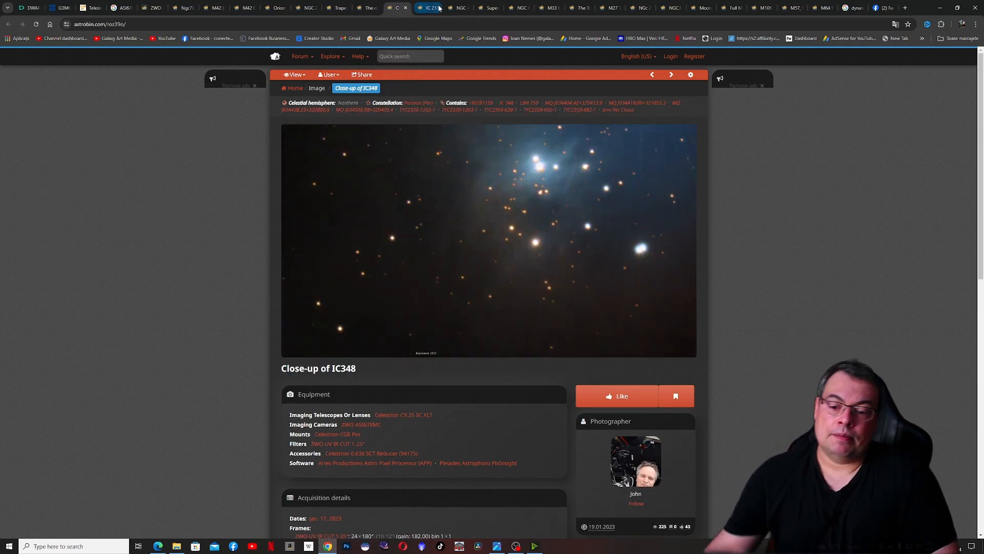
pyautogui.moveTo(429, 7)
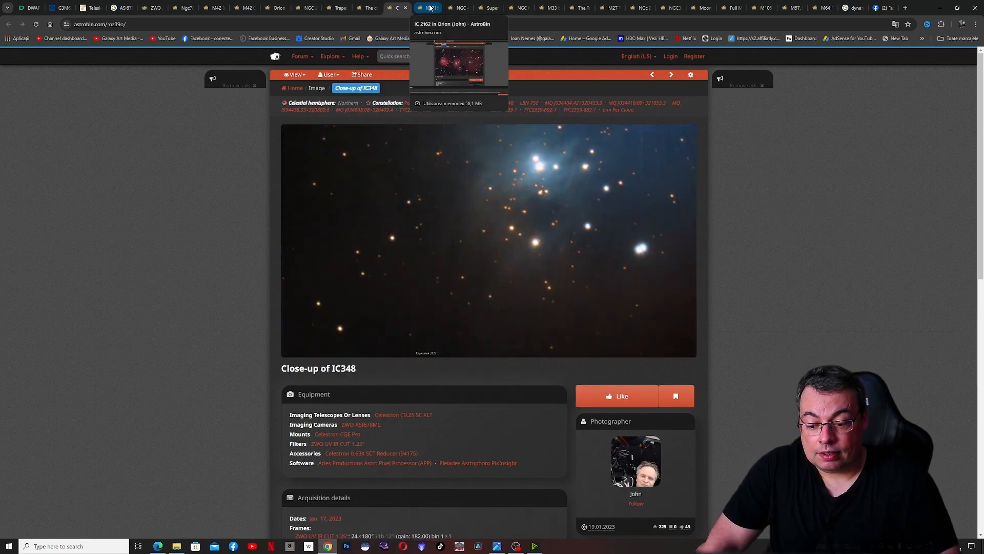
# View the IC 2162 in Orion image, then the NGC 488 image page
pyautogui.click(429, 7)
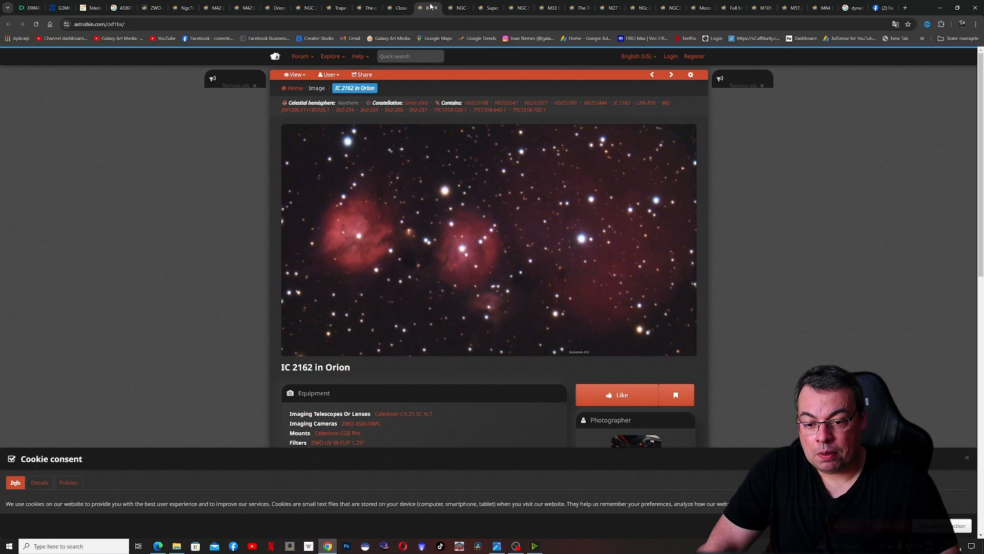
pyautogui.moveTo(458, 8)
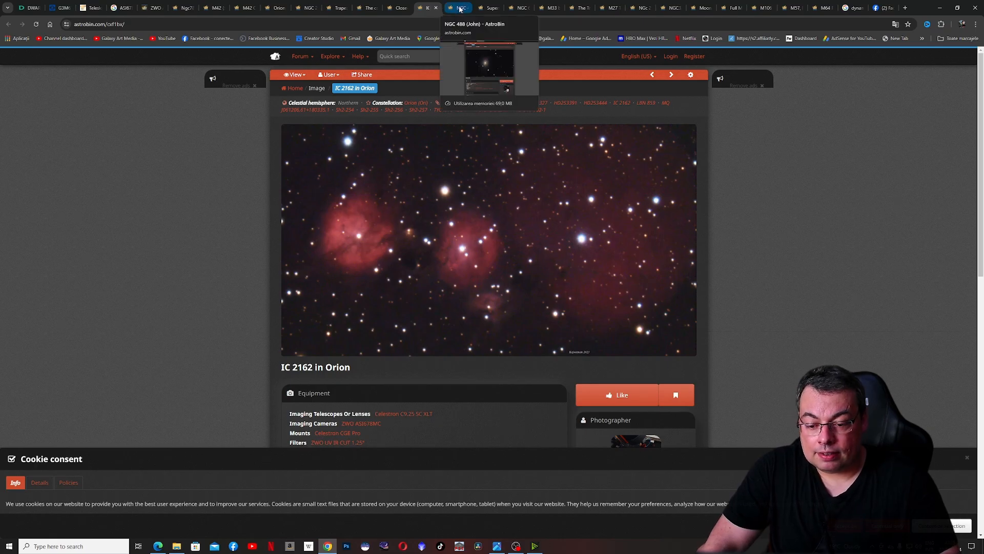
pyautogui.click(459, 8)
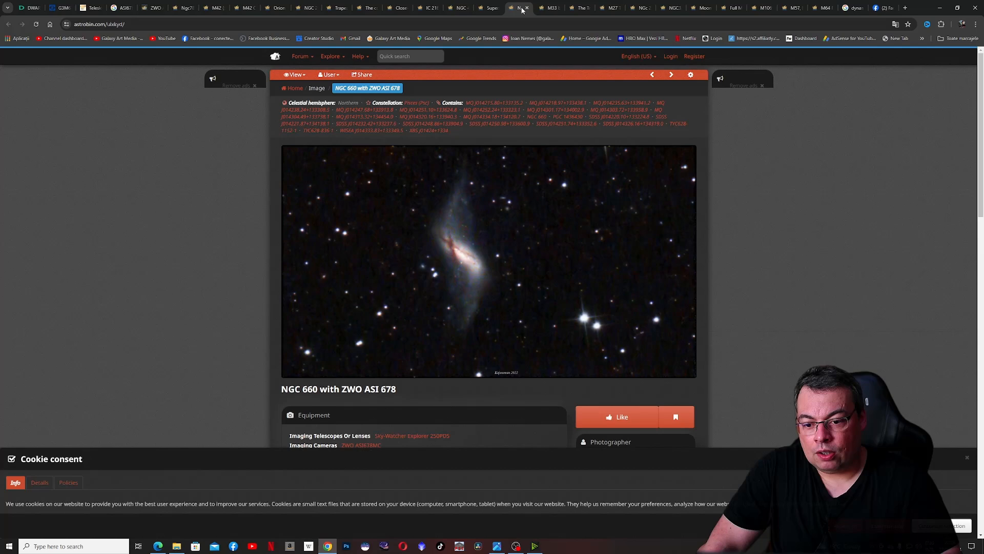
pyautogui.moveTo(550, 7)
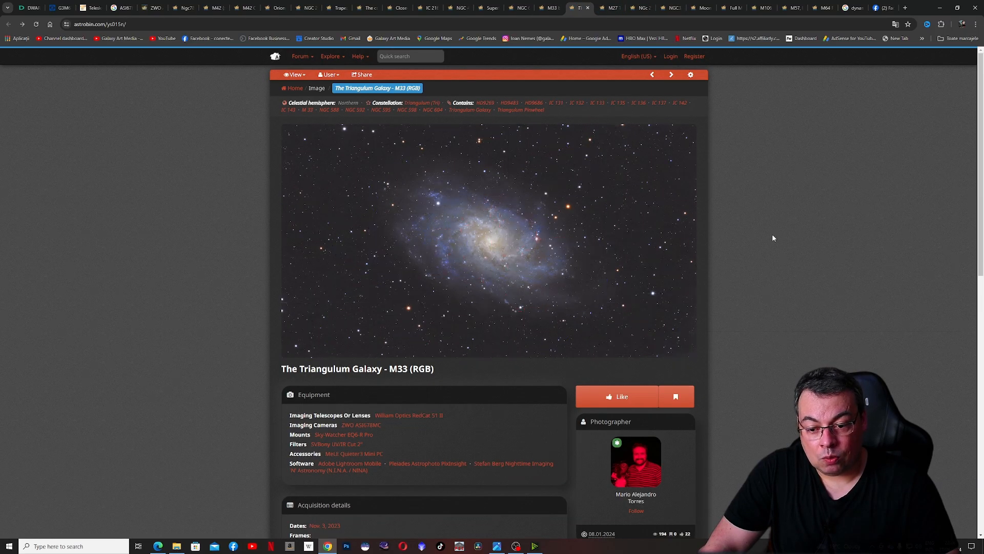
pyautogui.moveTo(792, 207)
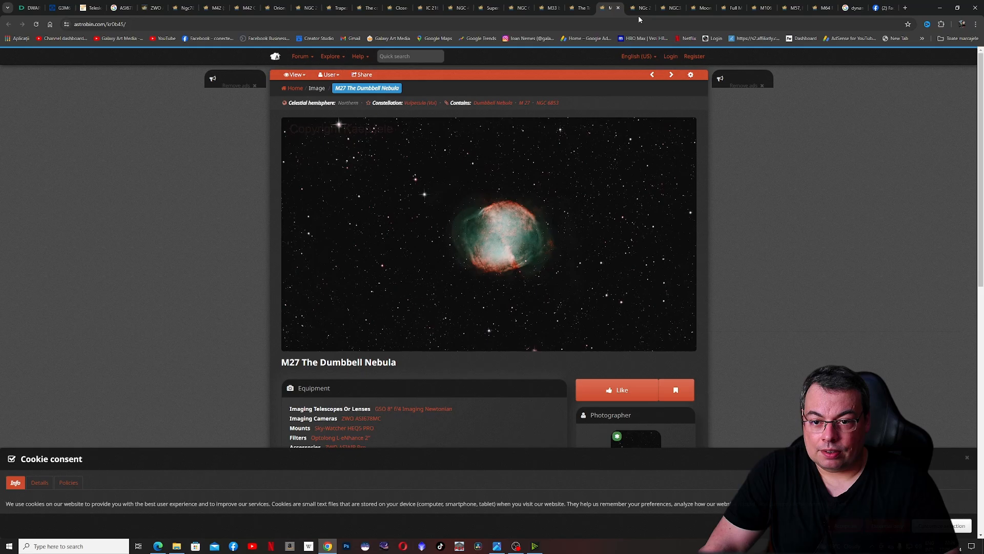
# View the NGC3242 Ghost of Jupiter, Moon, M57 Ring Nebula and M64 images in turn
pyautogui.click(668, 7)
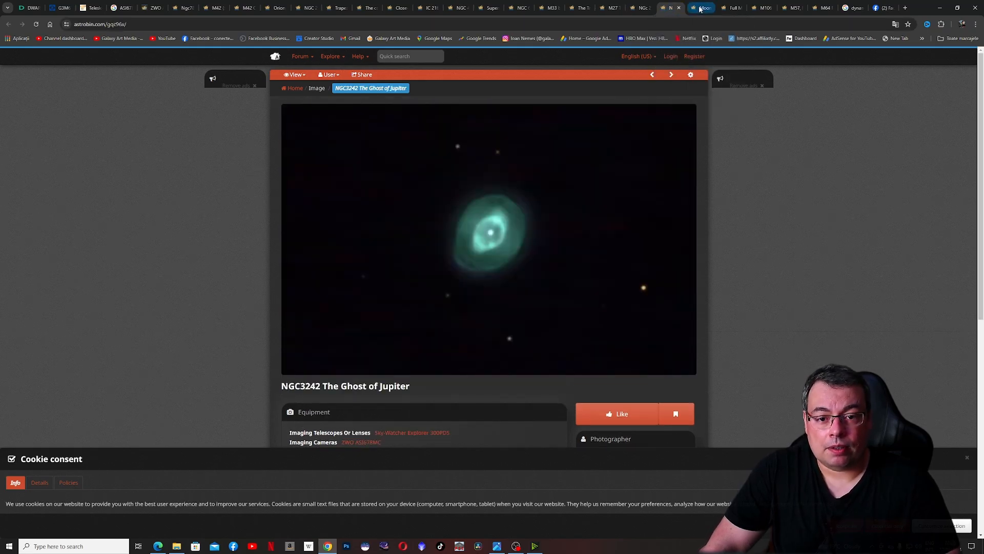
pyautogui.moveTo(702, 7)
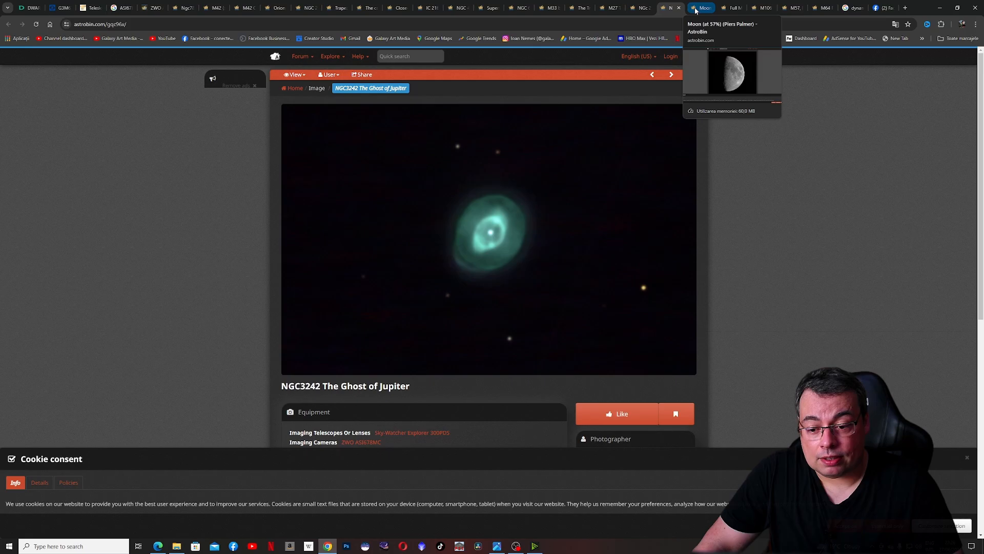
pyautogui.click(792, 7)
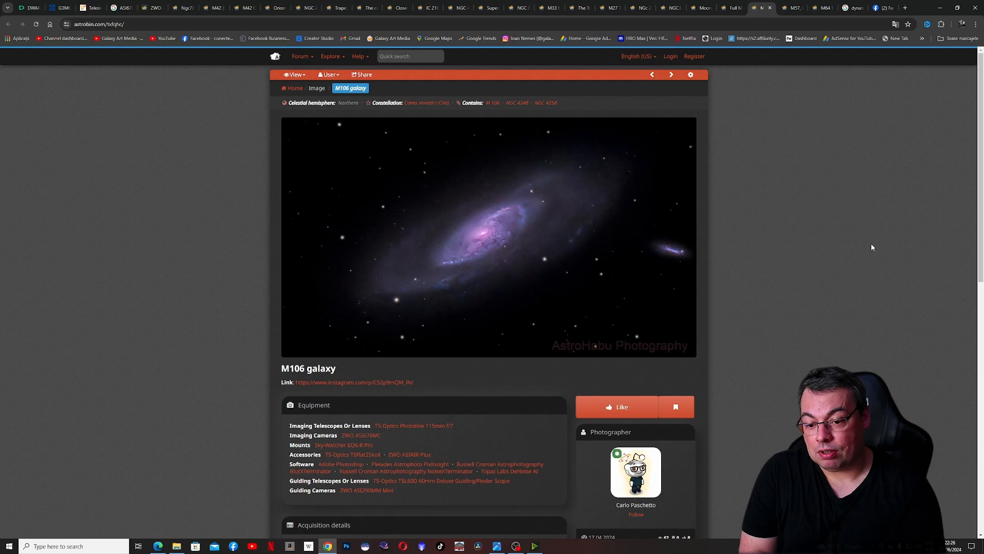
pyautogui.click(793, 8)
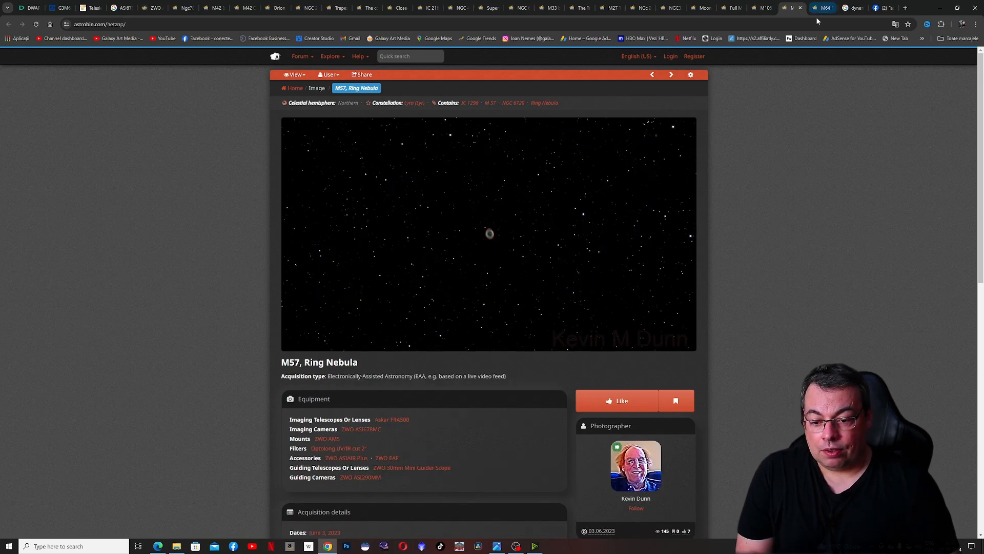
pyautogui.click(671, 75)
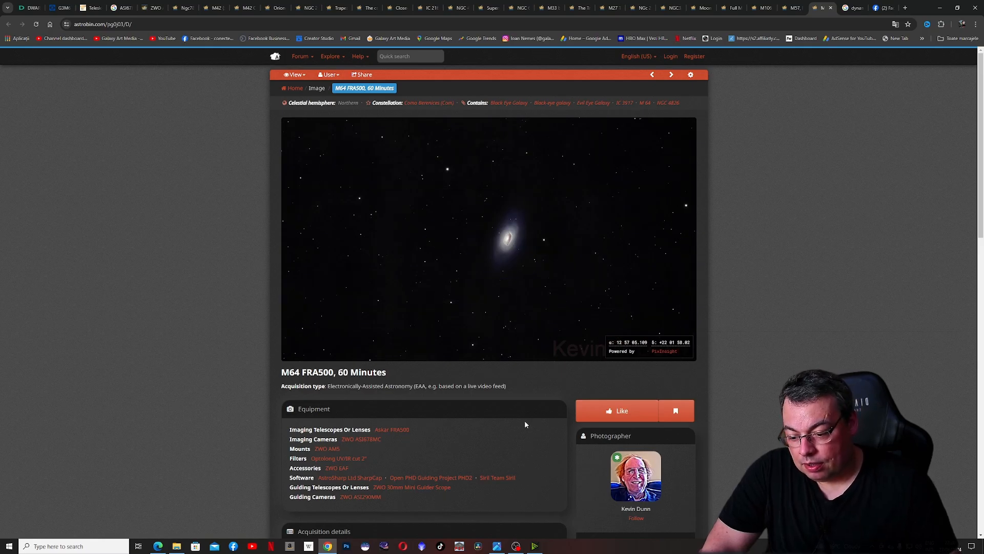
# From the M64 image, open the ZWO ASI678MC equipment page with its image gallery
pyautogui.scroll(-3)
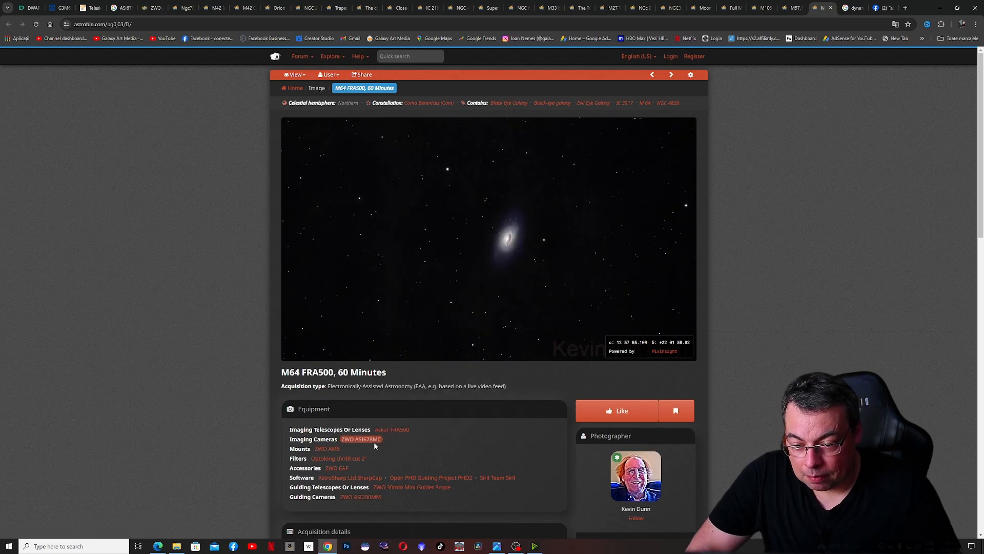
pyautogui.click(360, 438)
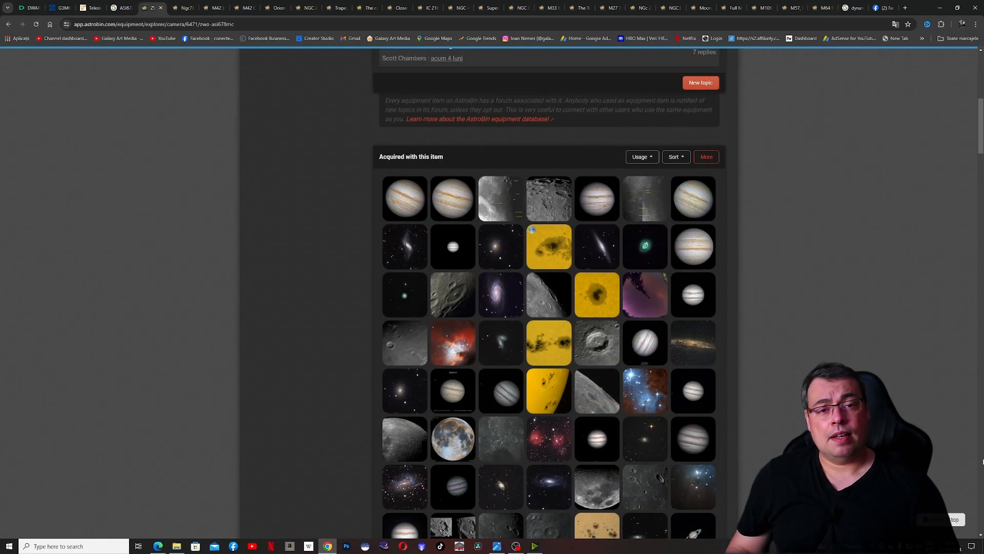